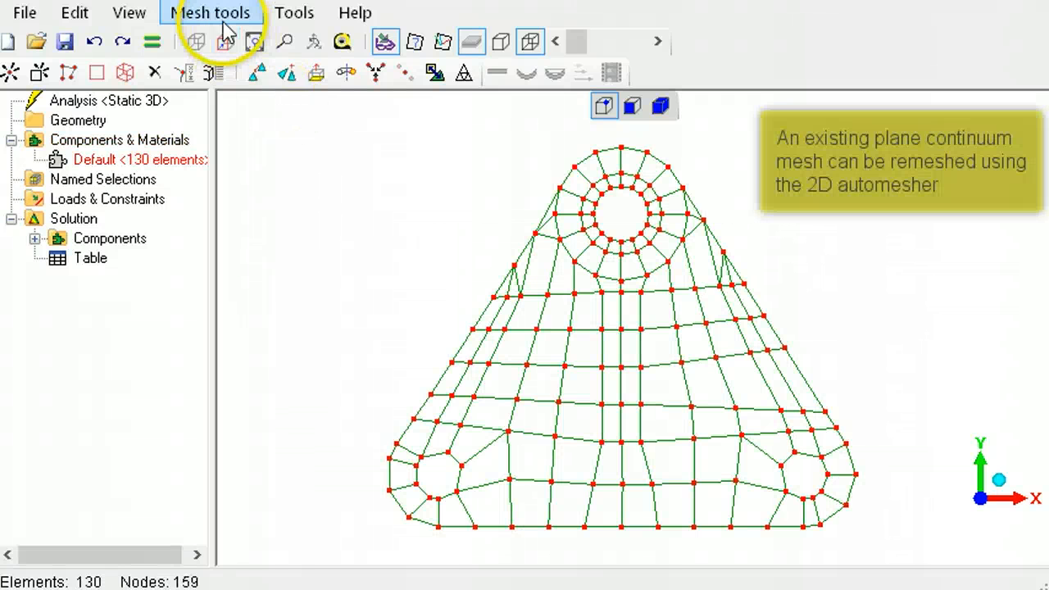
# Remesh the triangular plate with Automesh 2D at a maximum element size of 10
pyautogui.click(211, 12)
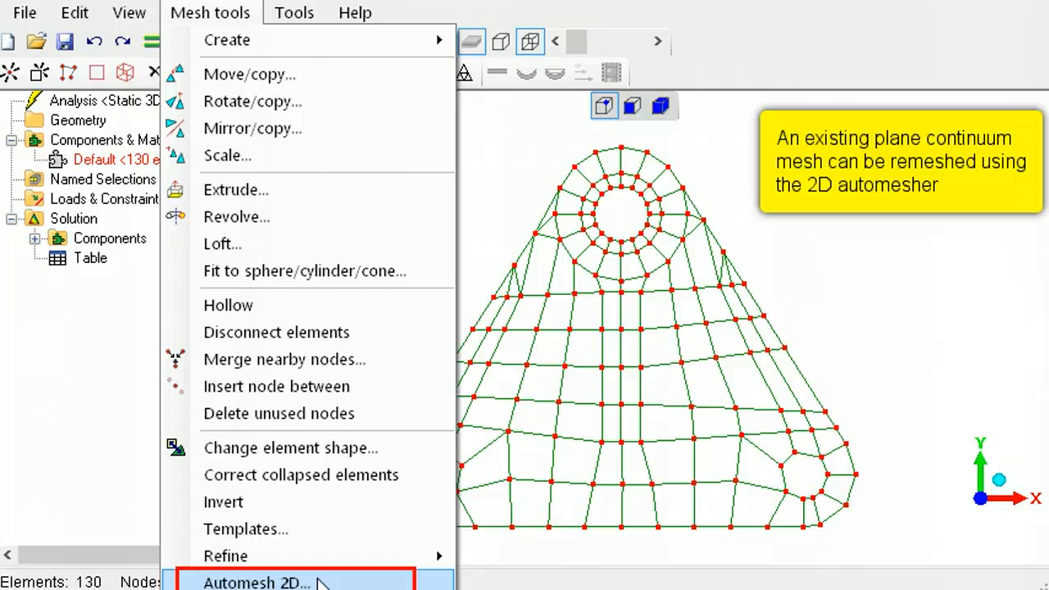
pyautogui.click(257, 583)
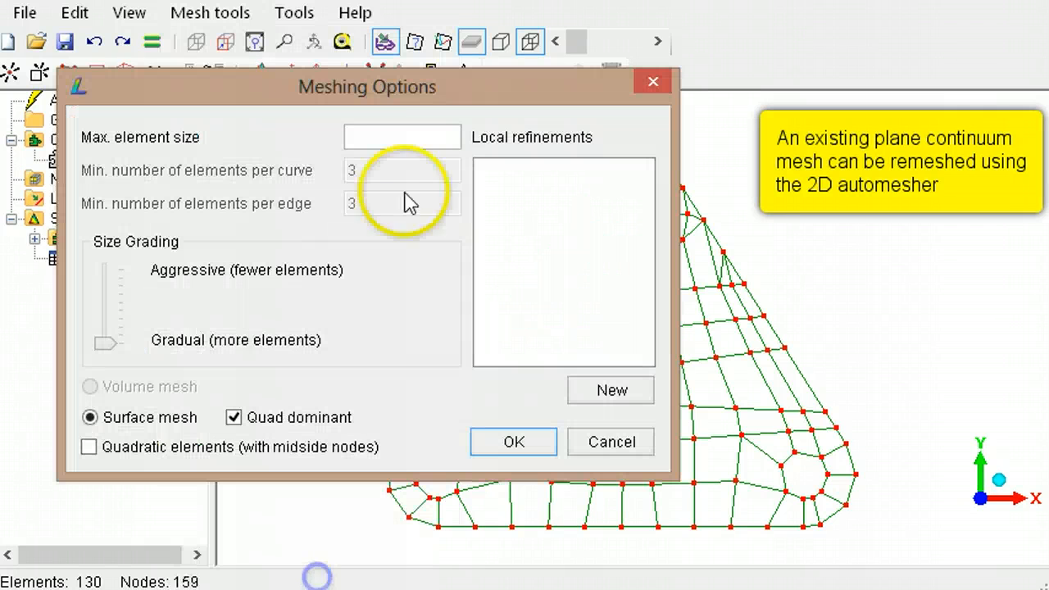
pyautogui.write('10')
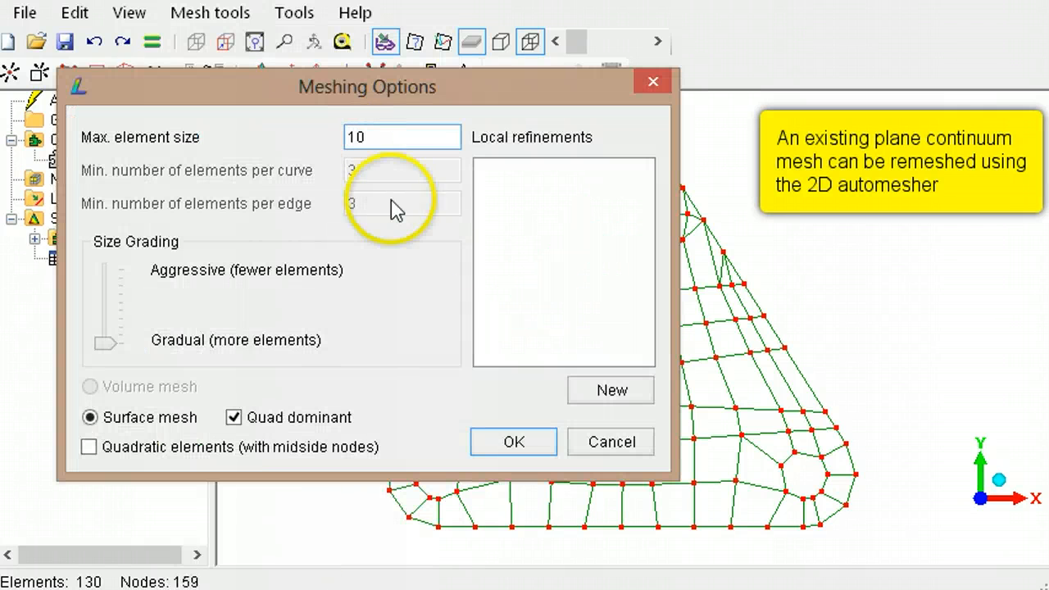
pyautogui.click(513, 441)
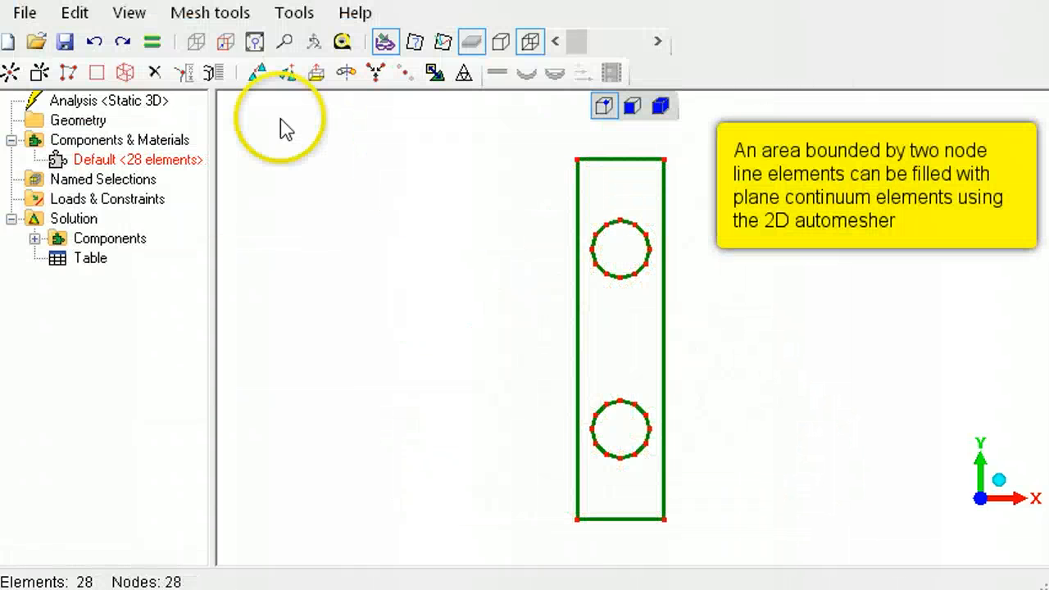
# Automesh the two-hole rectangular outline at maximum element size 4, keeping quad-dominant surface mesh
pyautogui.click(210, 12)
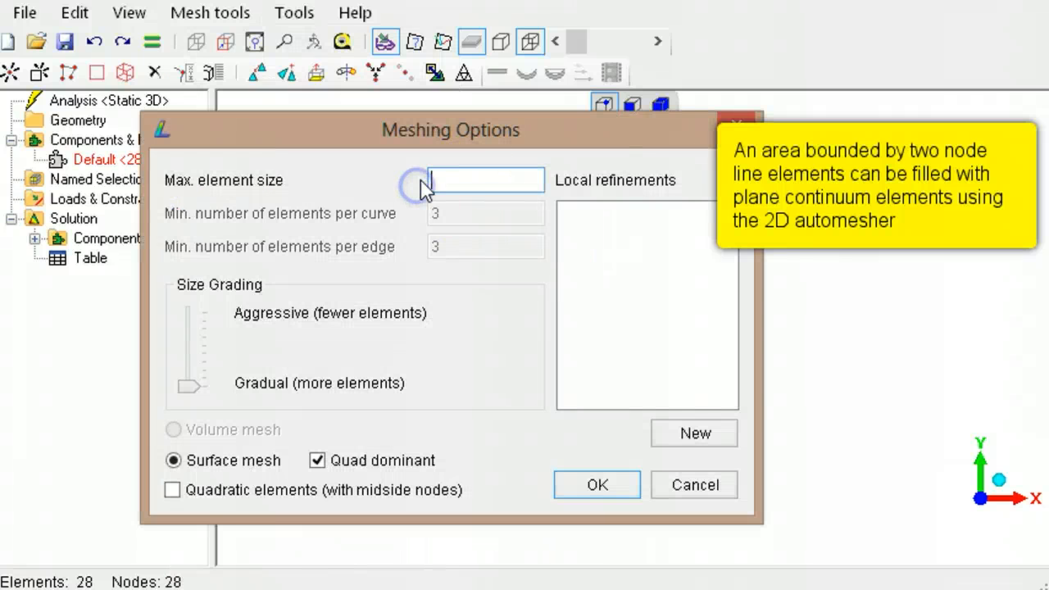
pyautogui.write('4')
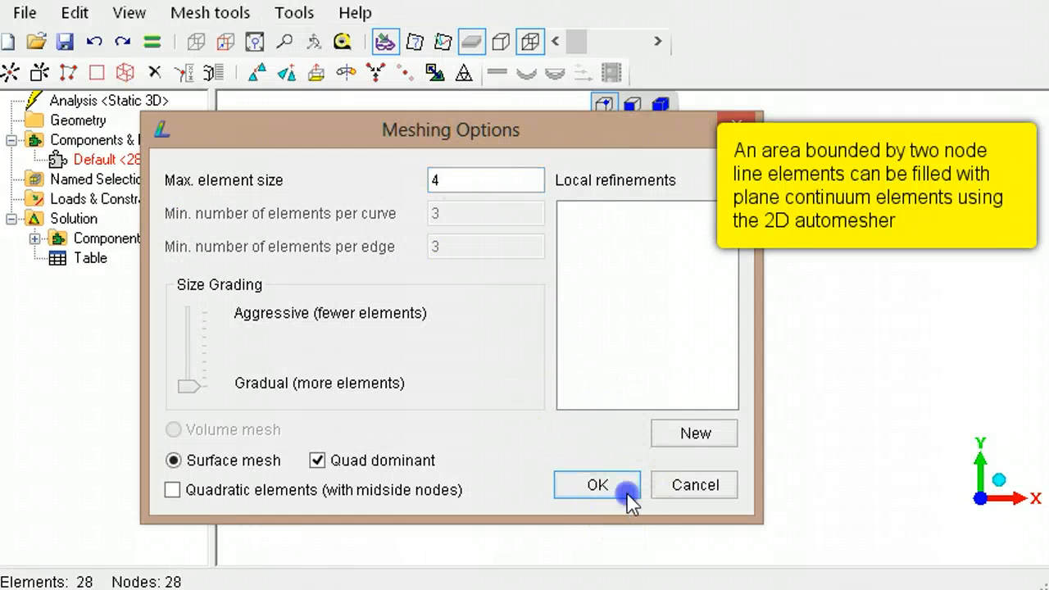
pyautogui.click(598, 484)
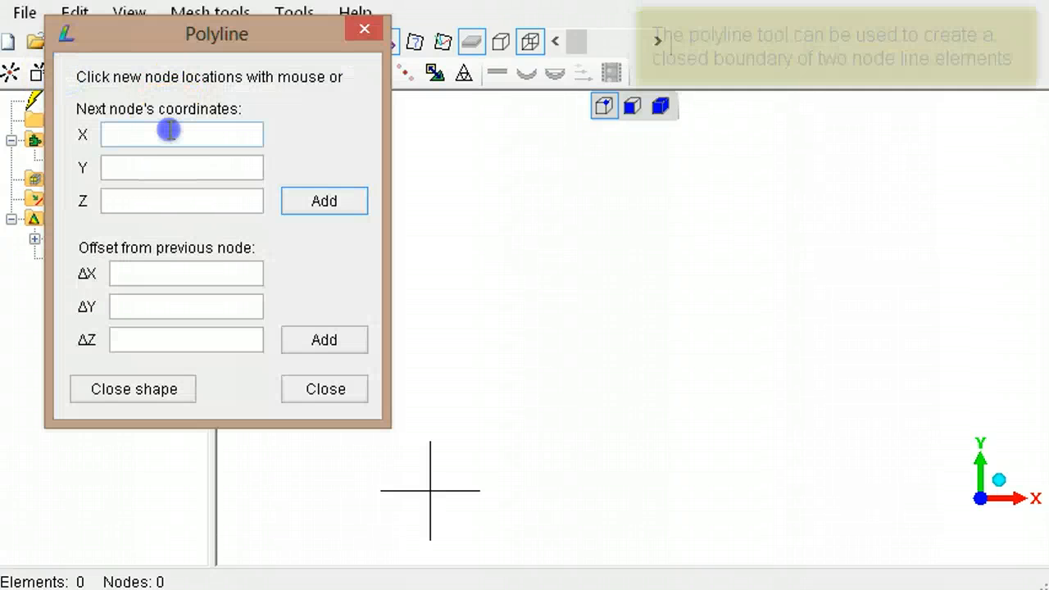
# Draw the six-node, five-line L-shaped outline from absolute and relative node coordinates
pyautogui.write('7')
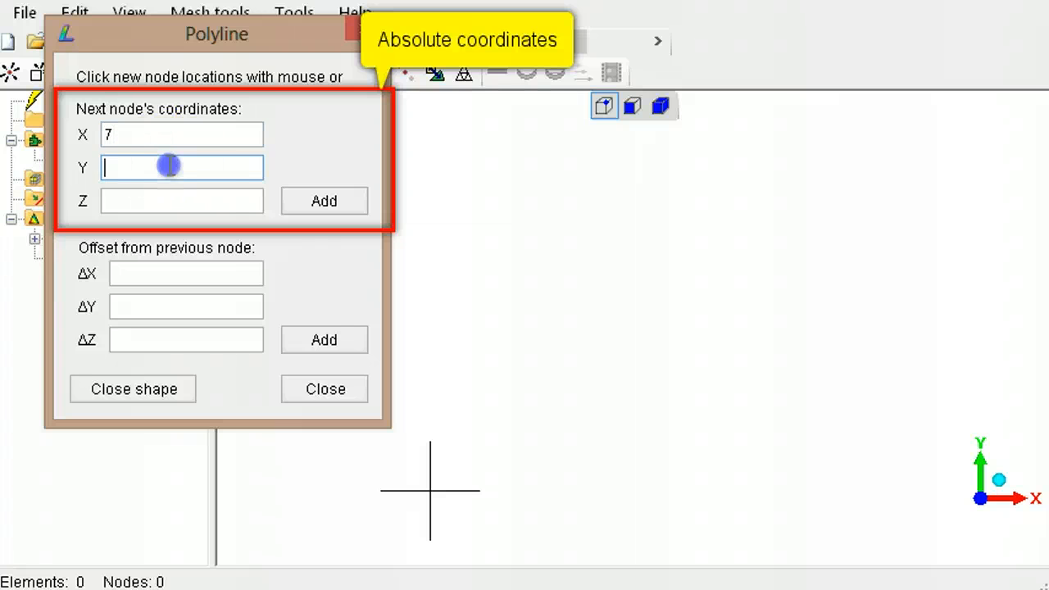
pyautogui.write('6')
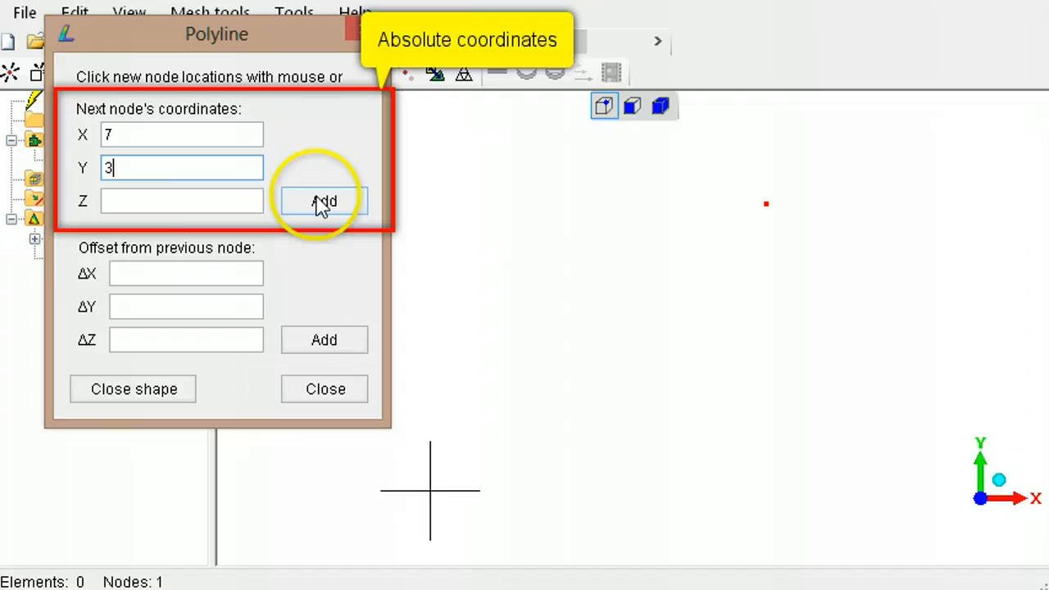
pyautogui.click(323, 200)
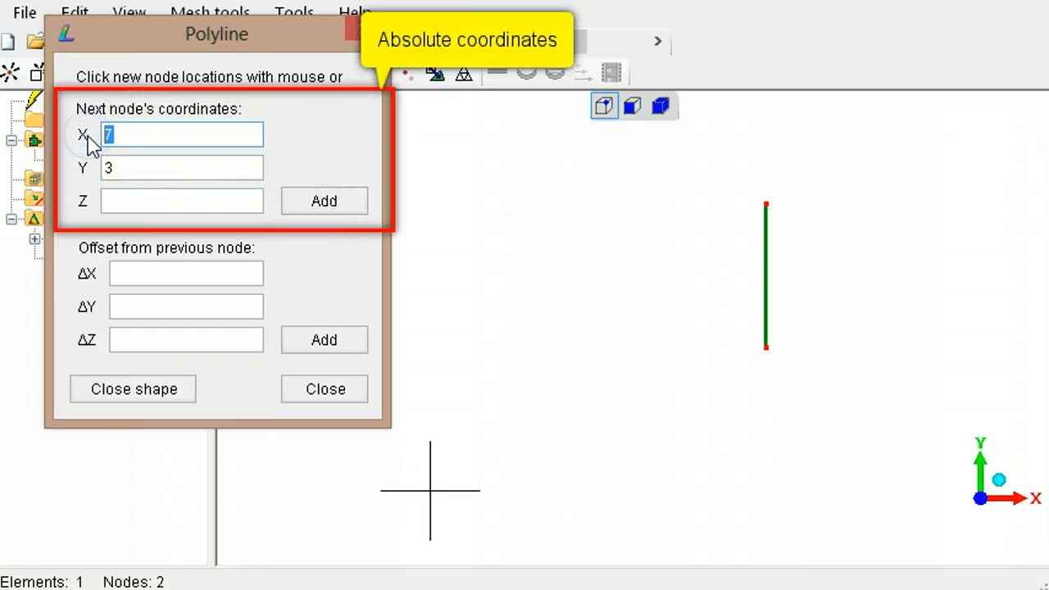
pyautogui.click(324, 201)
pyautogui.write('0')
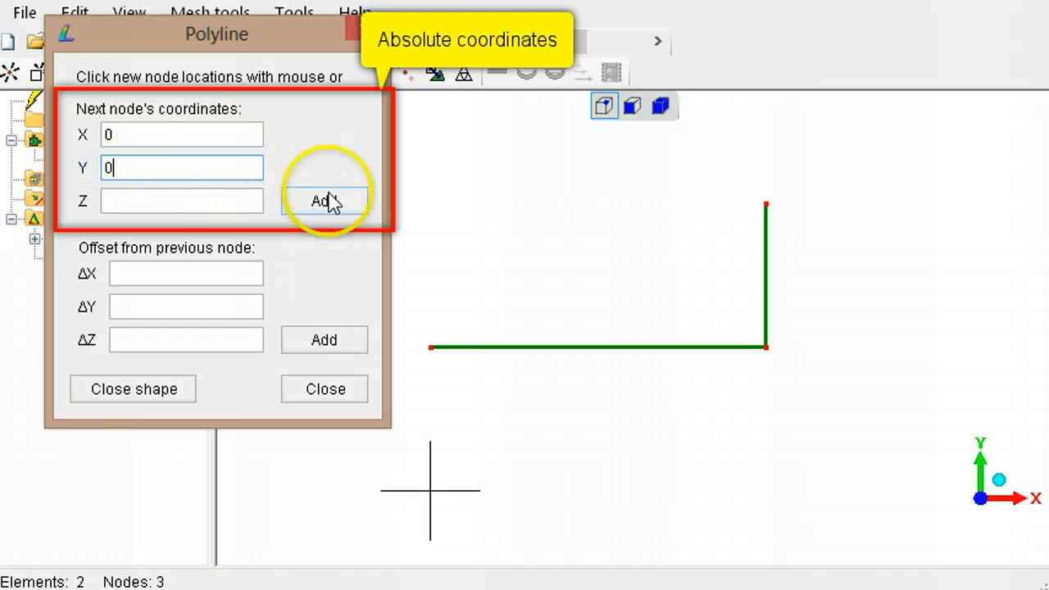
pyautogui.click(324, 202)
pyautogui.write('1')
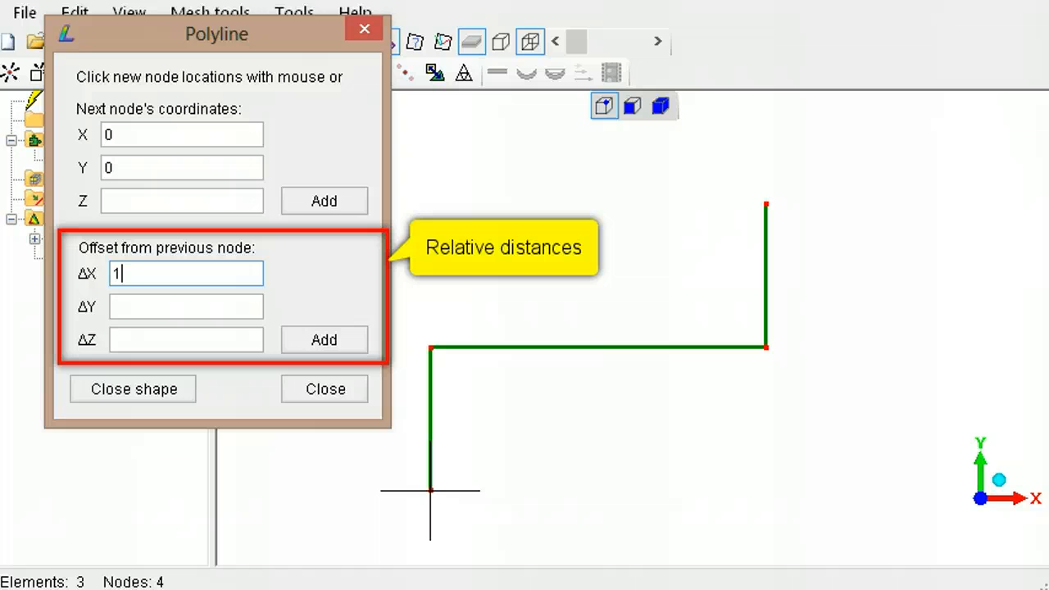
pyautogui.click(324, 339)
pyautogui.write('6')
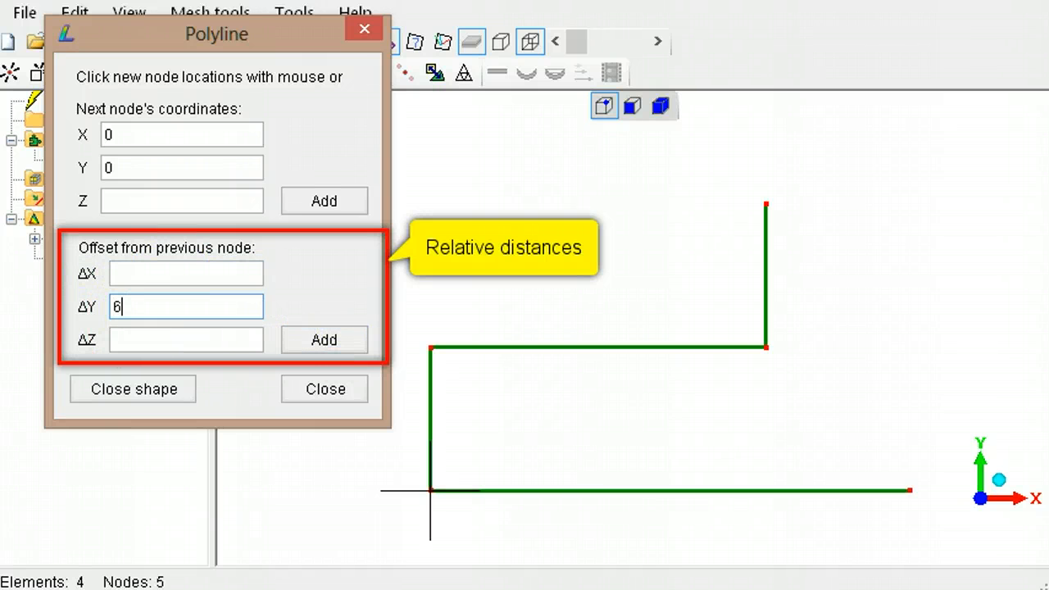
pyautogui.click(324, 339)
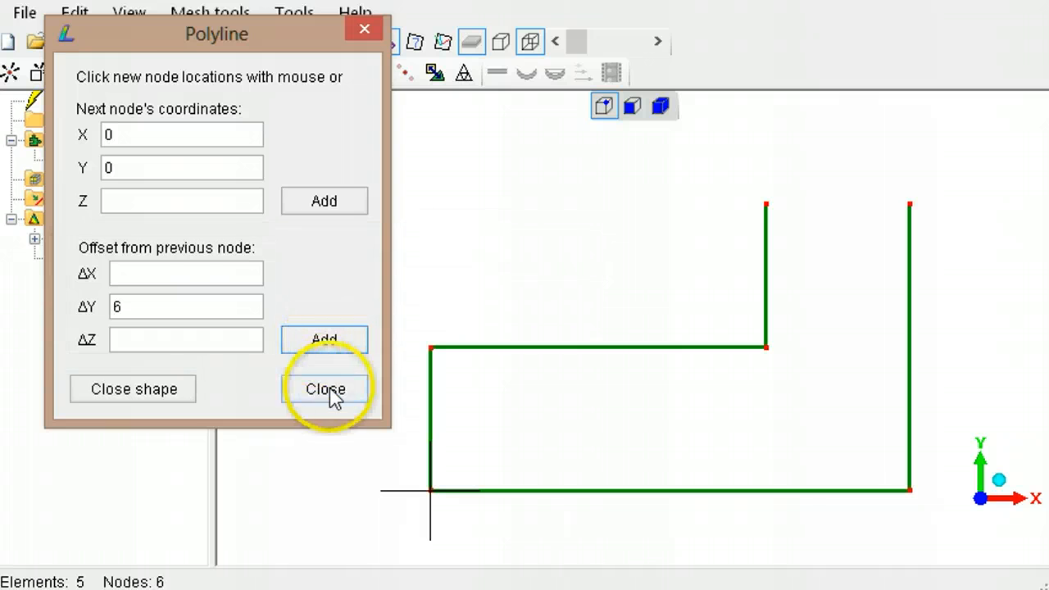
pyautogui.click(325, 389)
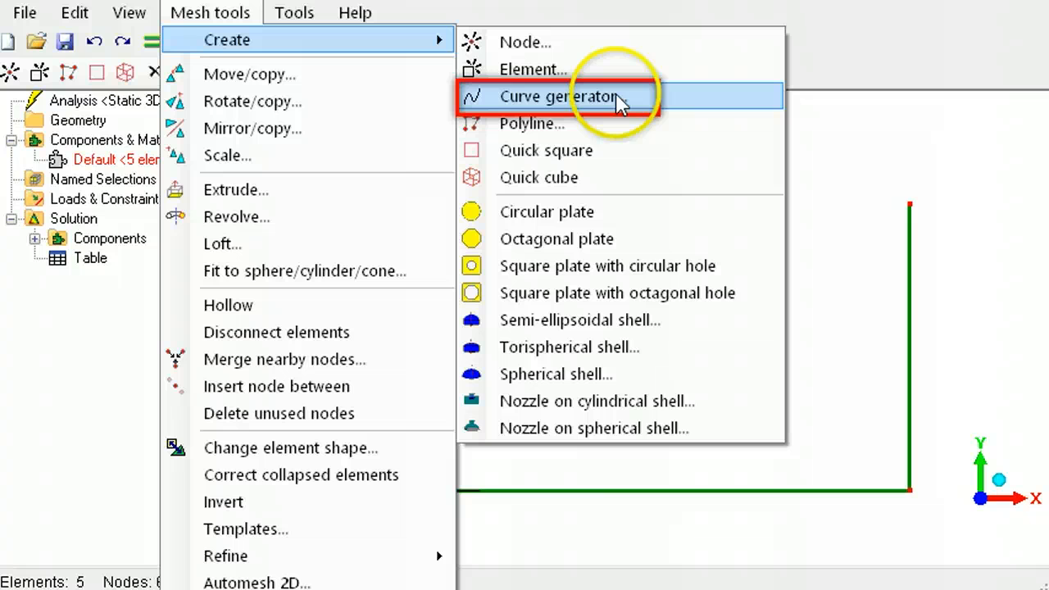
# Generate a 12-element circle of diameter 1 centred at (8.5, 1.5) inside the outline
pyautogui.click(557, 96)
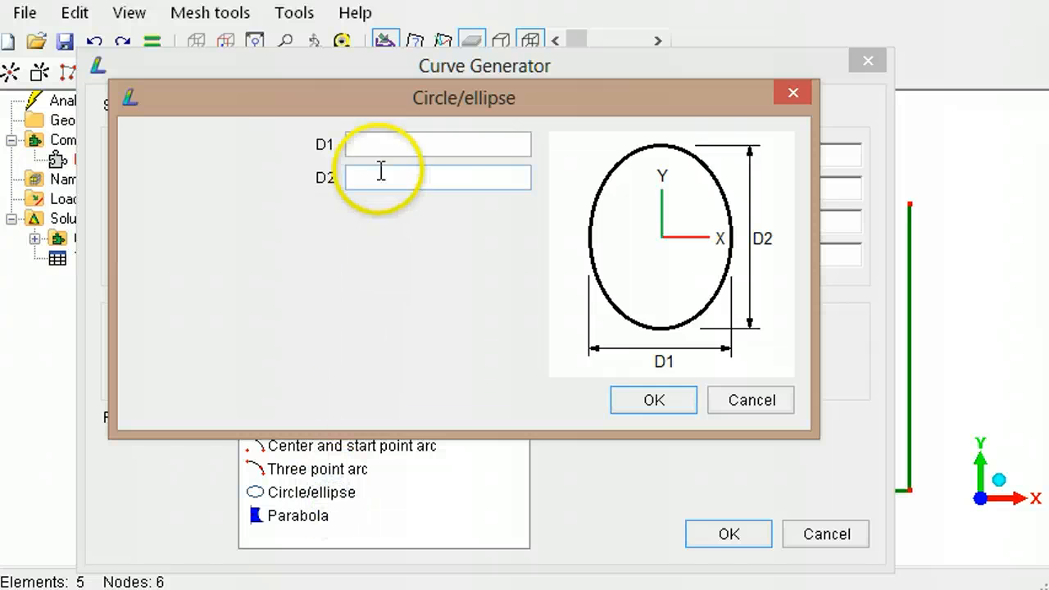
pyautogui.write('1')
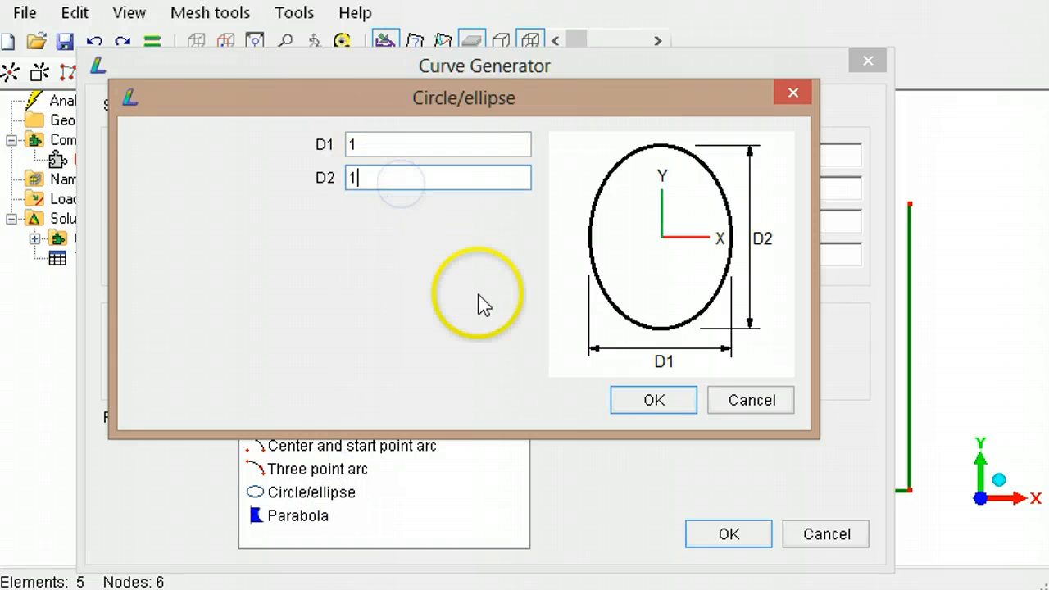
pyautogui.click(653, 399)
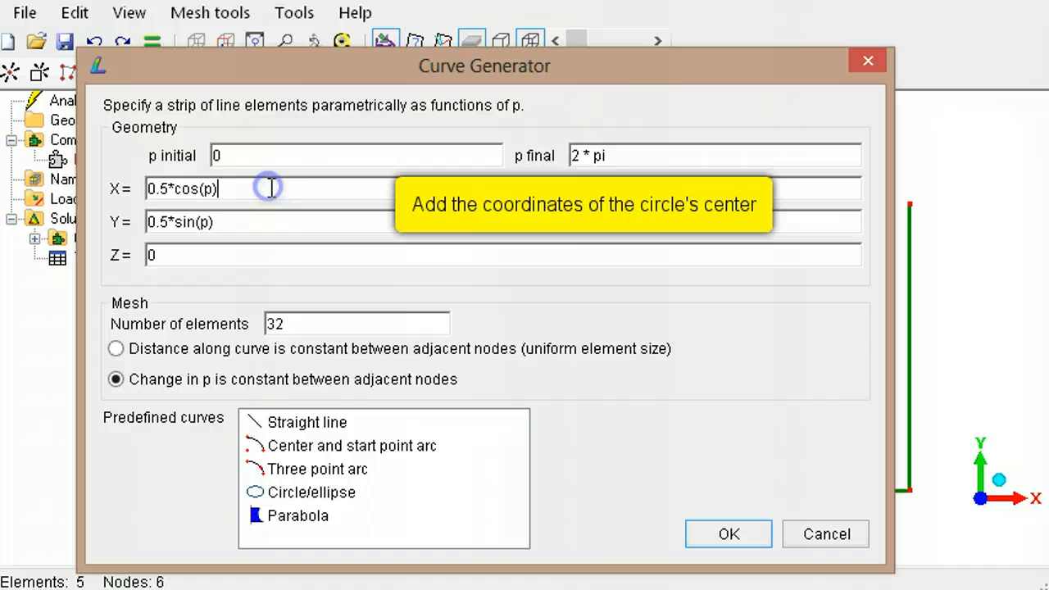
pyautogui.write('+8.5')
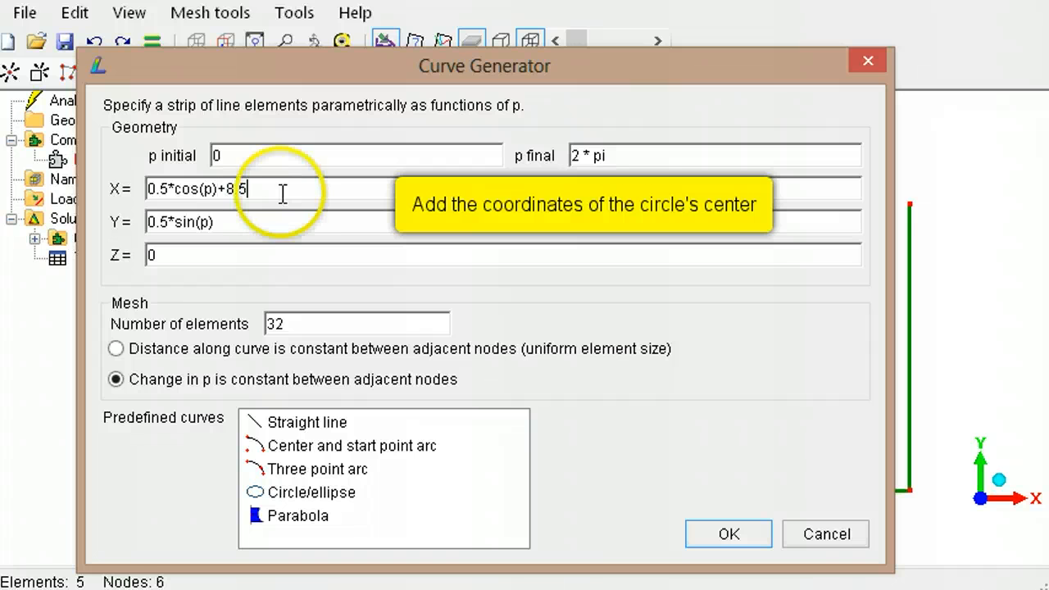
pyautogui.write('+1')
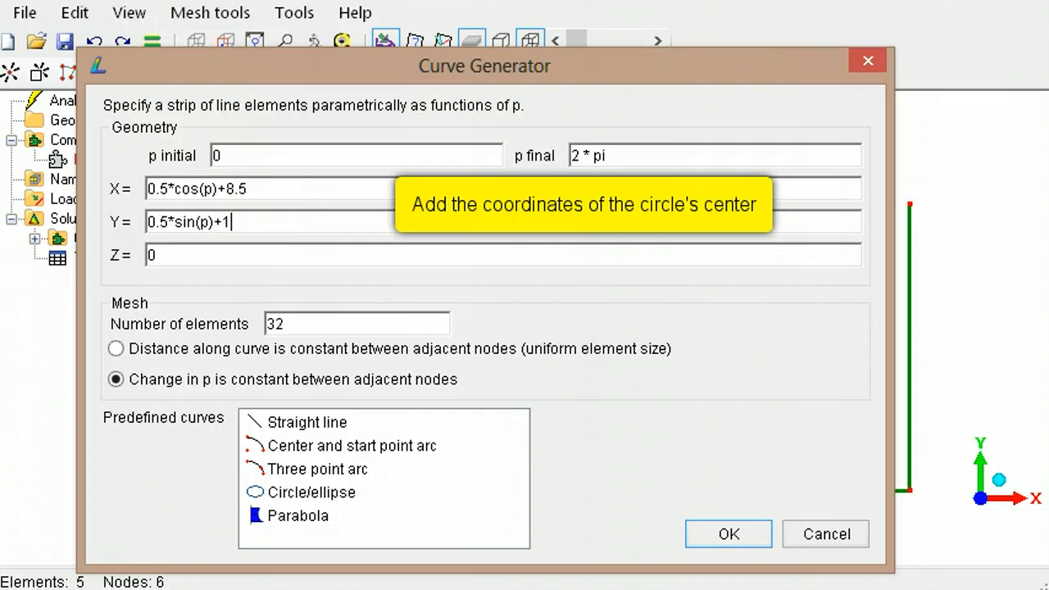
pyautogui.write('.5')
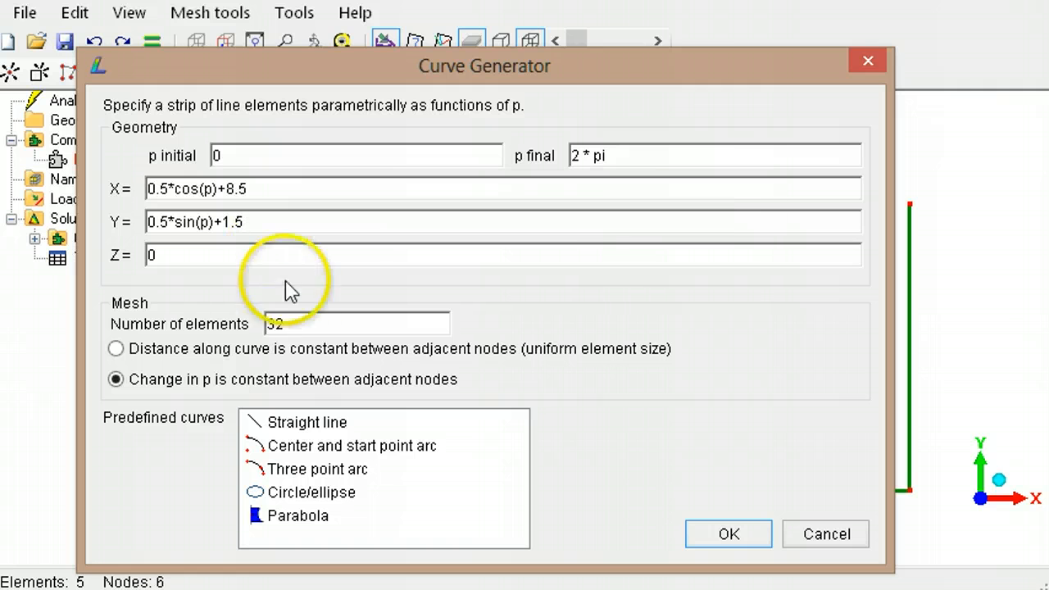
pyautogui.tripleClick(356, 323)
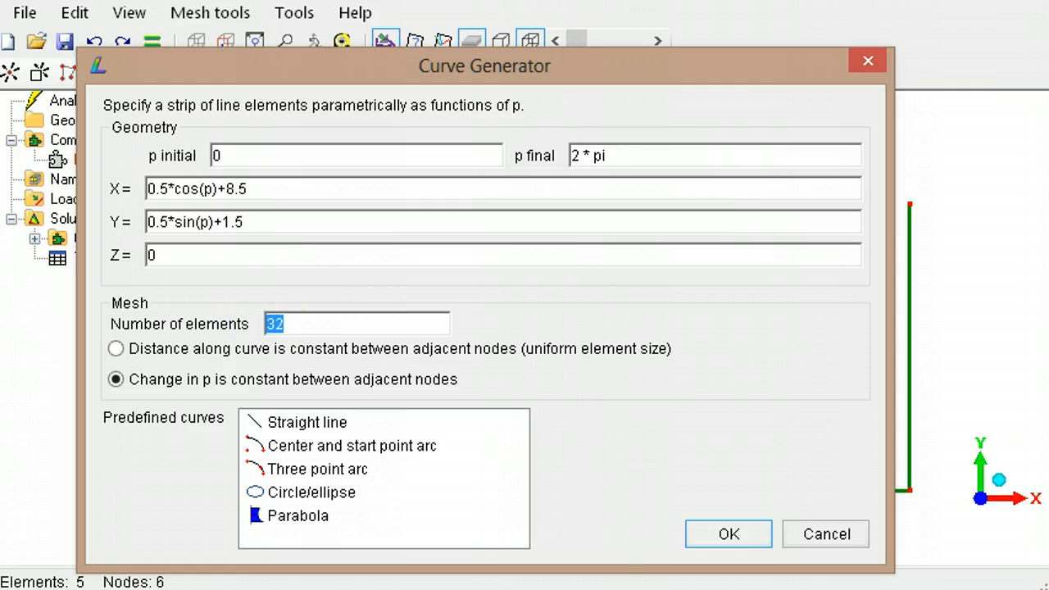
pyautogui.write('12')
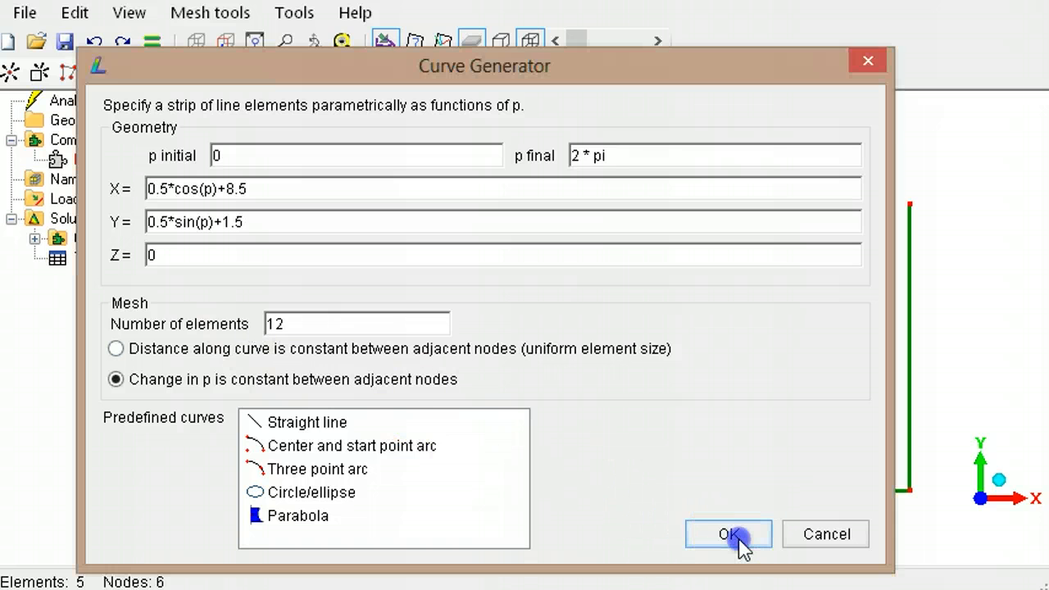
pyautogui.click(728, 534)
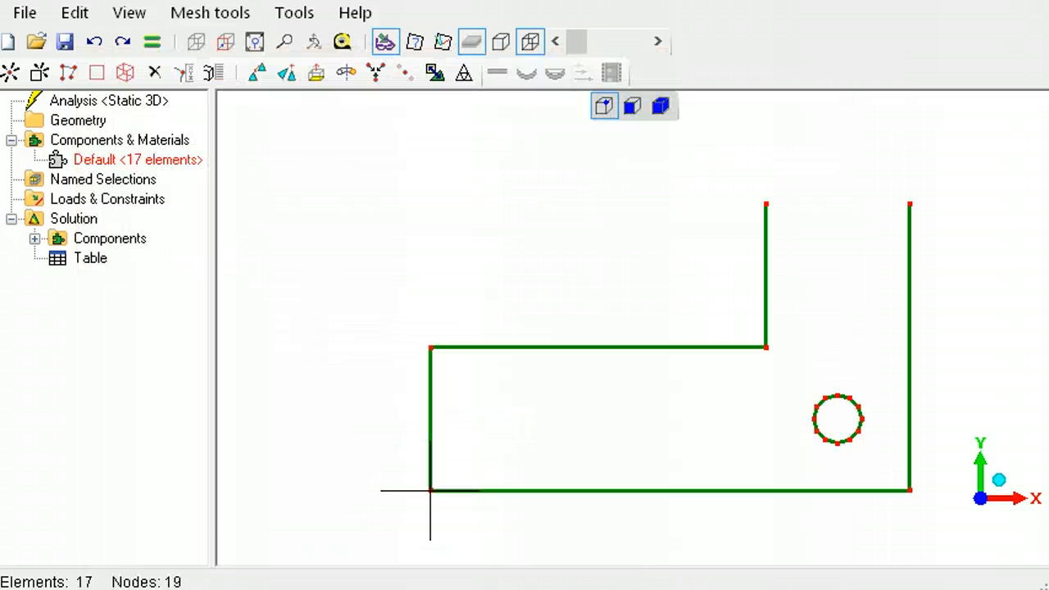
pyautogui.click(209, 12)
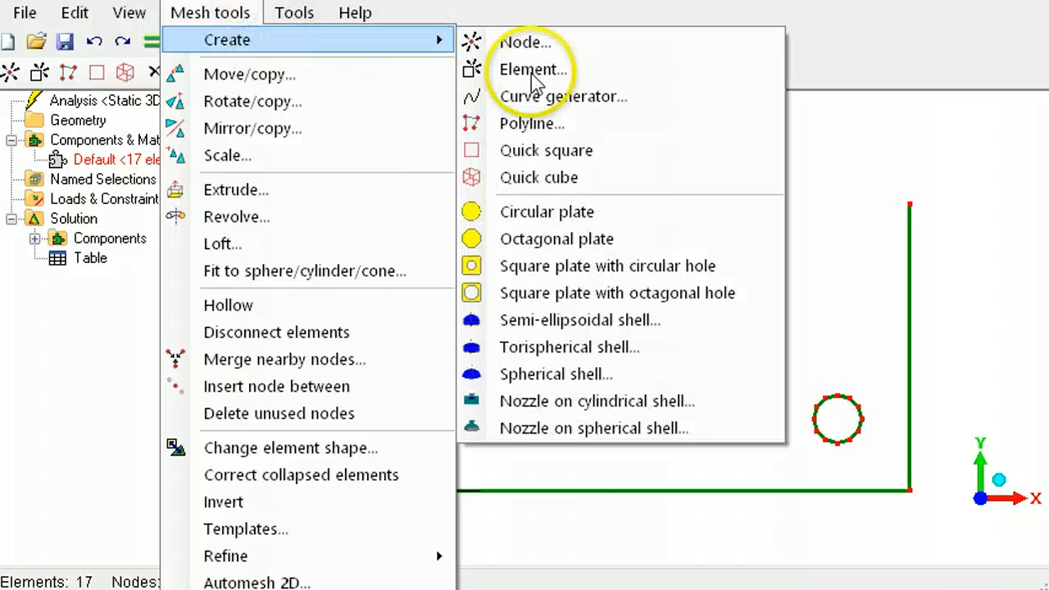
# Define a 12-node three-point arc from (10, 6) to (7, 6) through (8.5, 7.5)
pyautogui.click(562, 96)
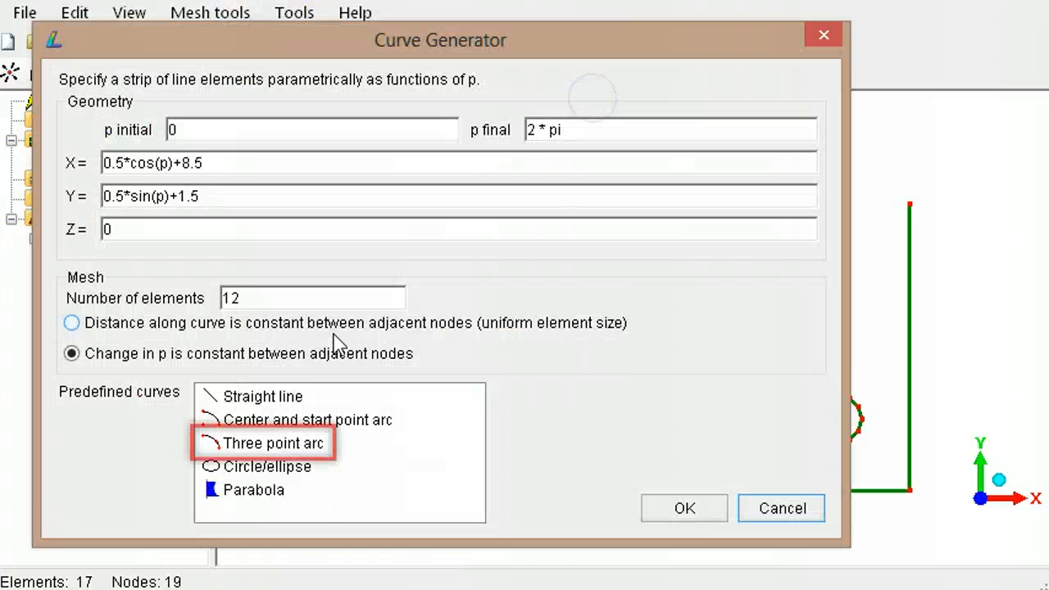
pyautogui.click(274, 442)
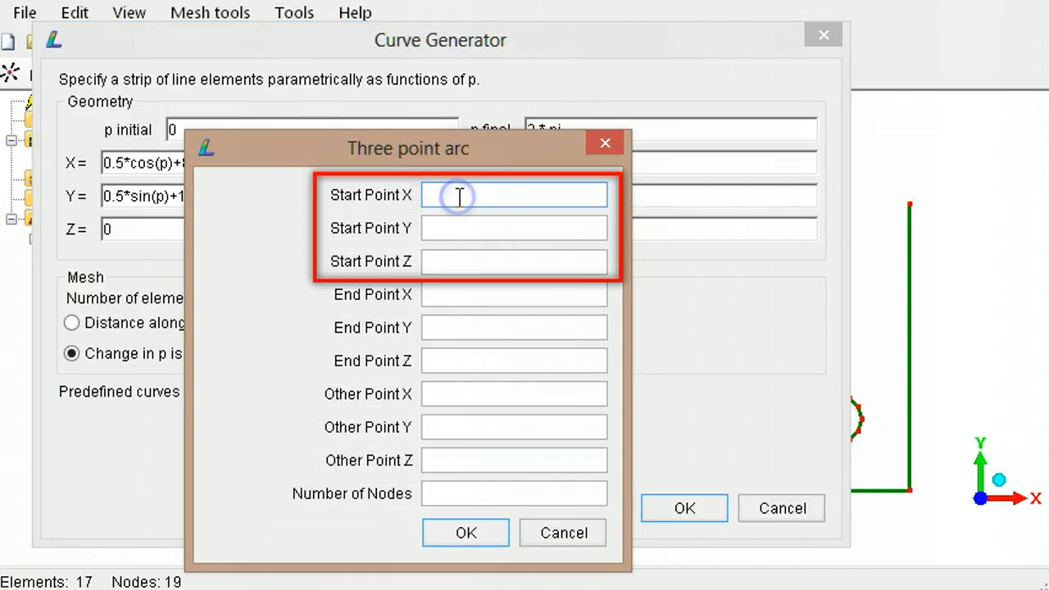
pyautogui.write('10')
pyautogui.click(513, 228)
pyautogui.write('6')
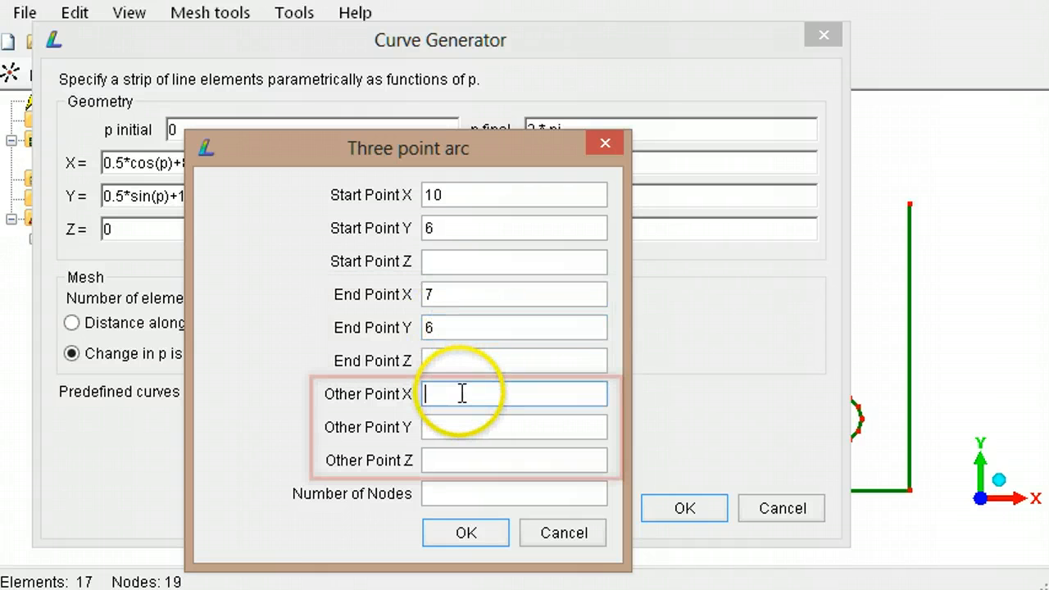
pyautogui.write('8.5')
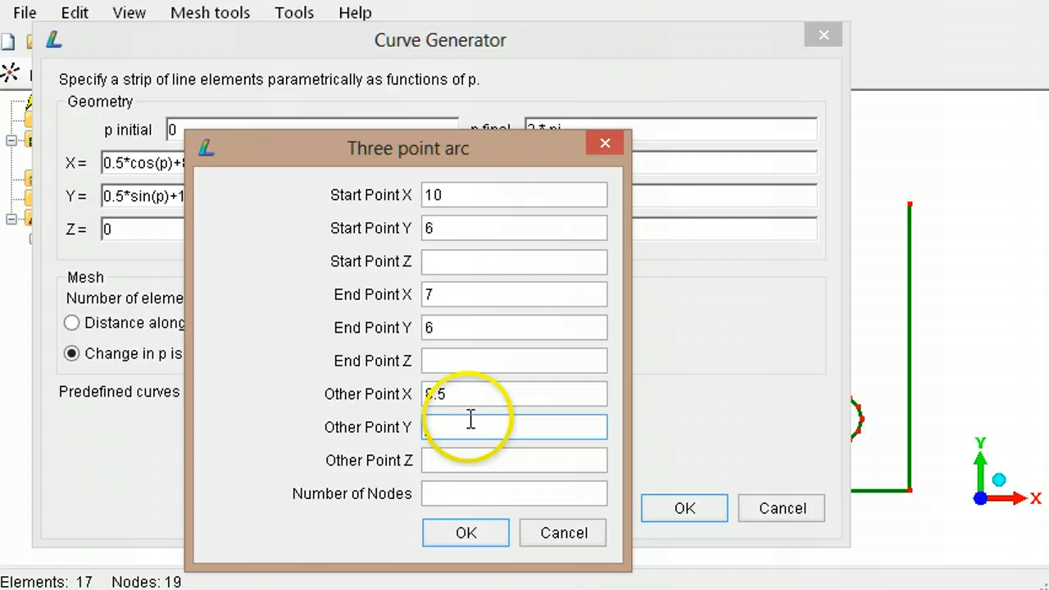
pyautogui.write('7.5')
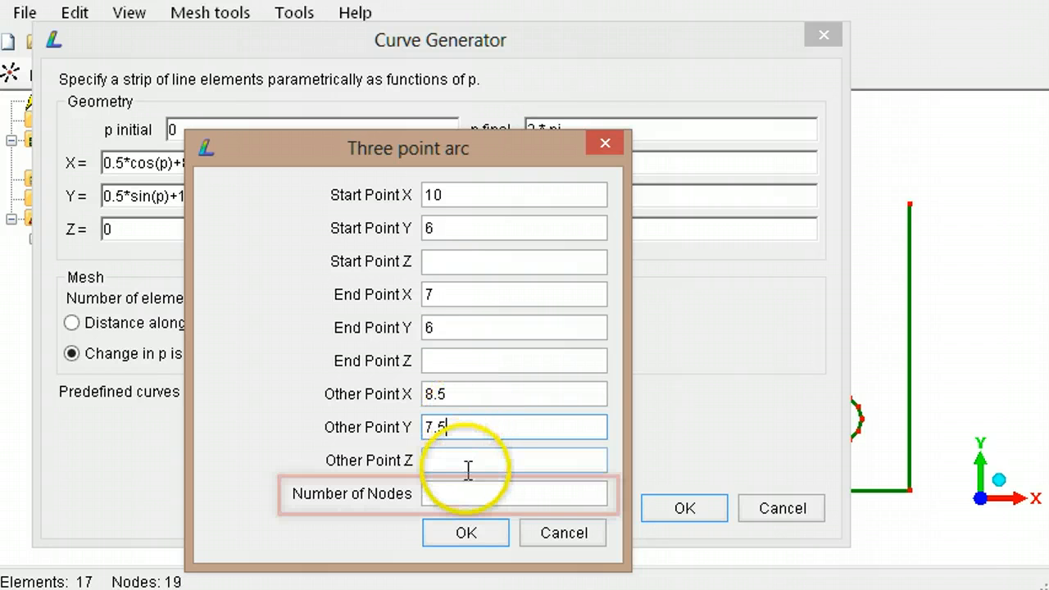
pyautogui.write('12')
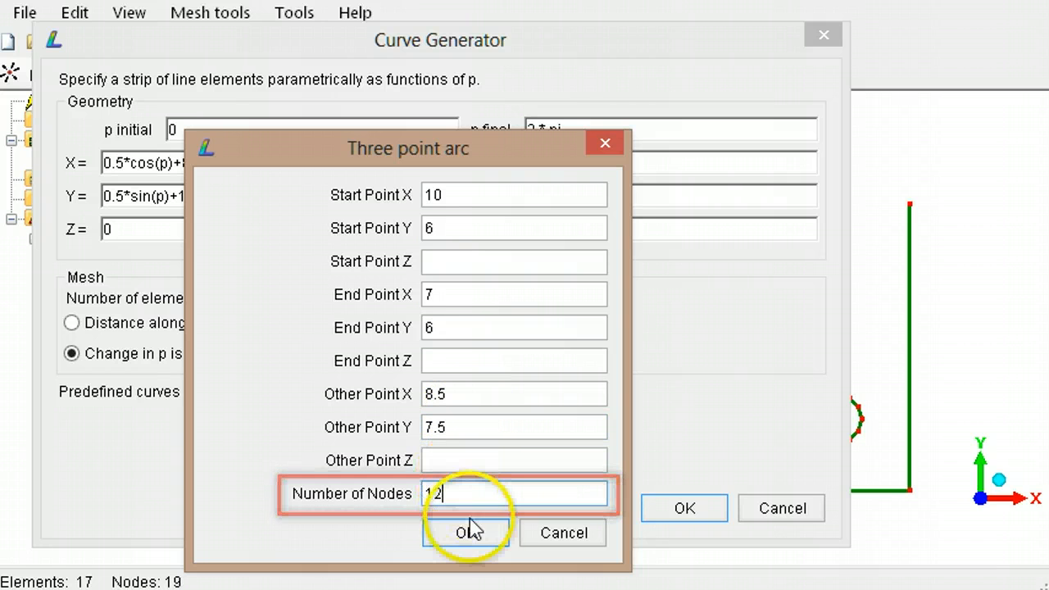
pyautogui.click(465, 532)
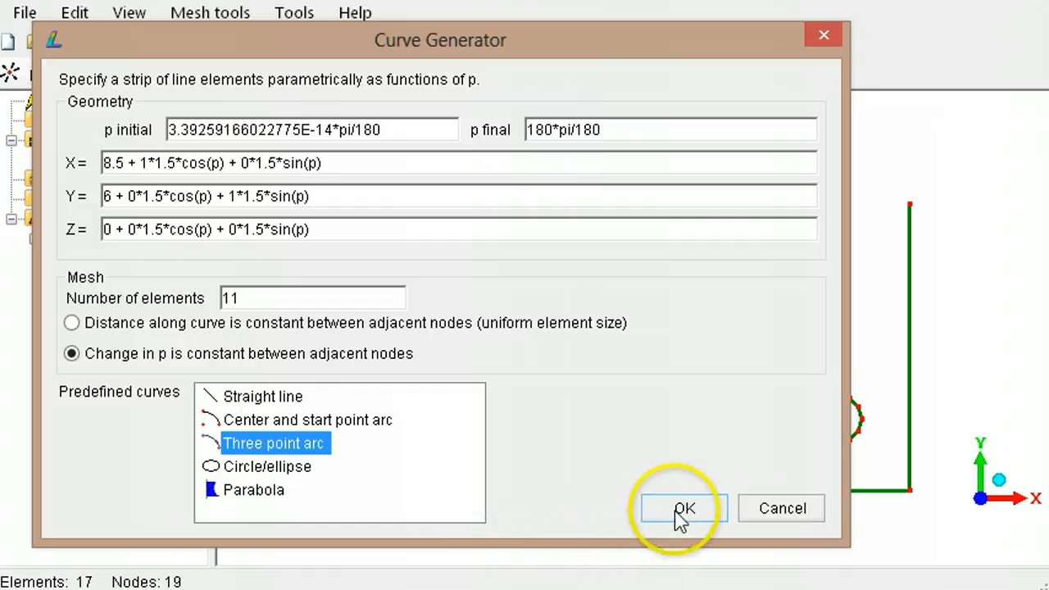
# Create the semicircular top arc, then run View > Open cracks on the outline
pyautogui.click(684, 508)
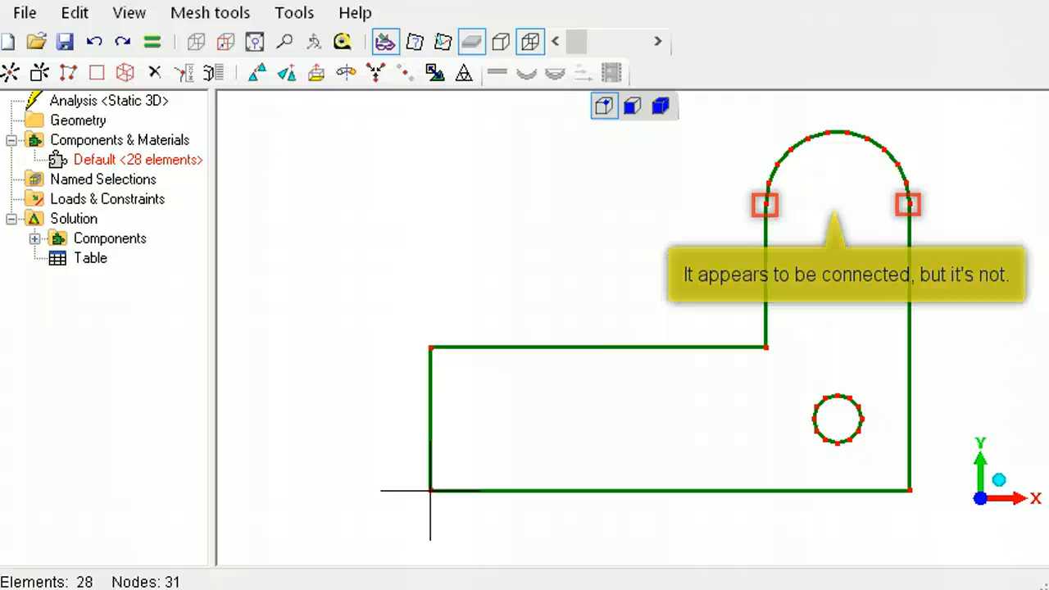
pyautogui.click(129, 13)
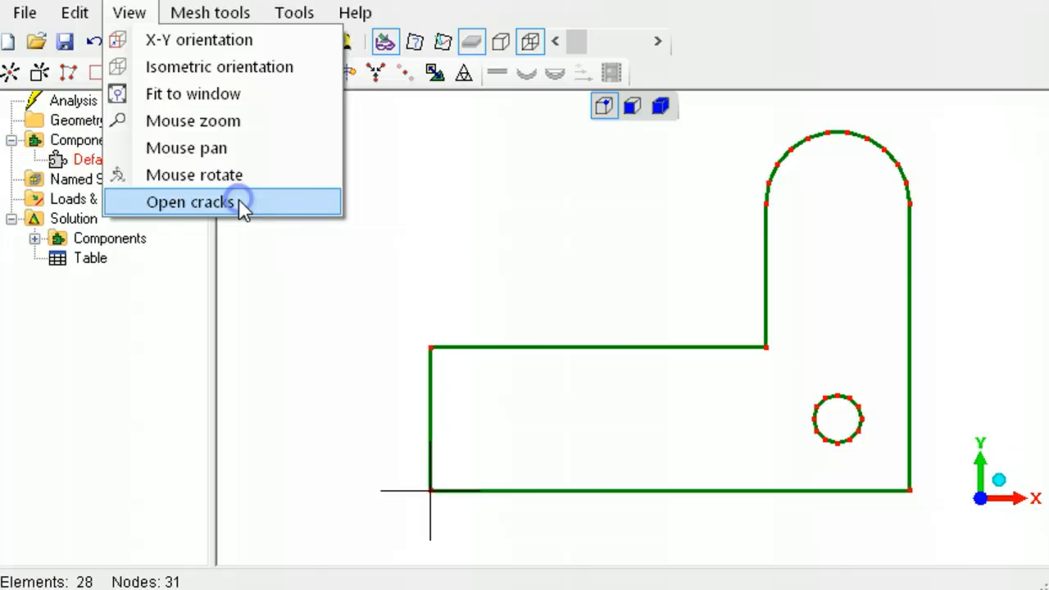
pyautogui.click(190, 202)
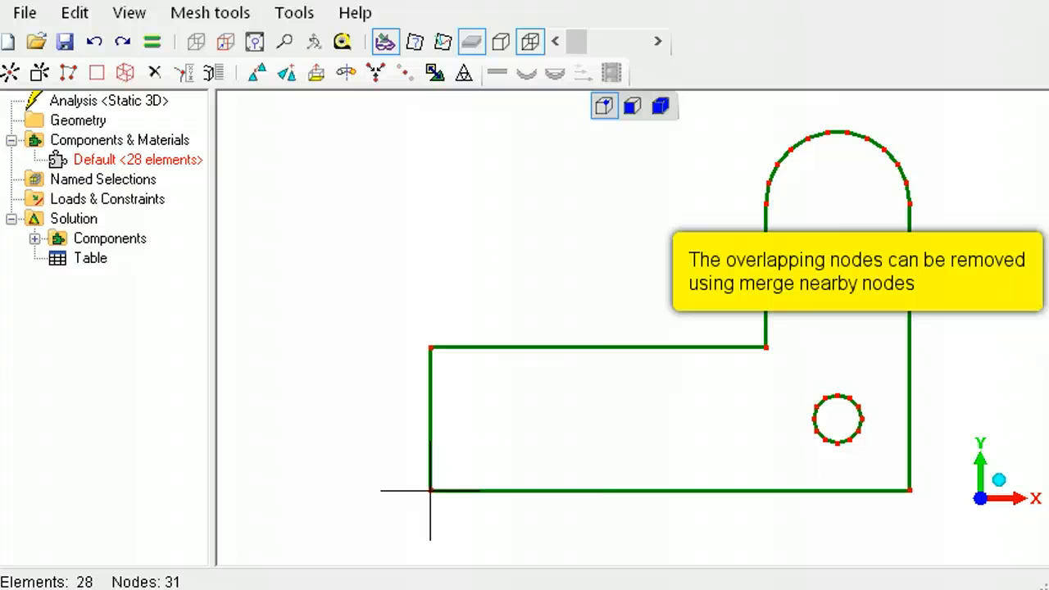
pyautogui.click(210, 12)
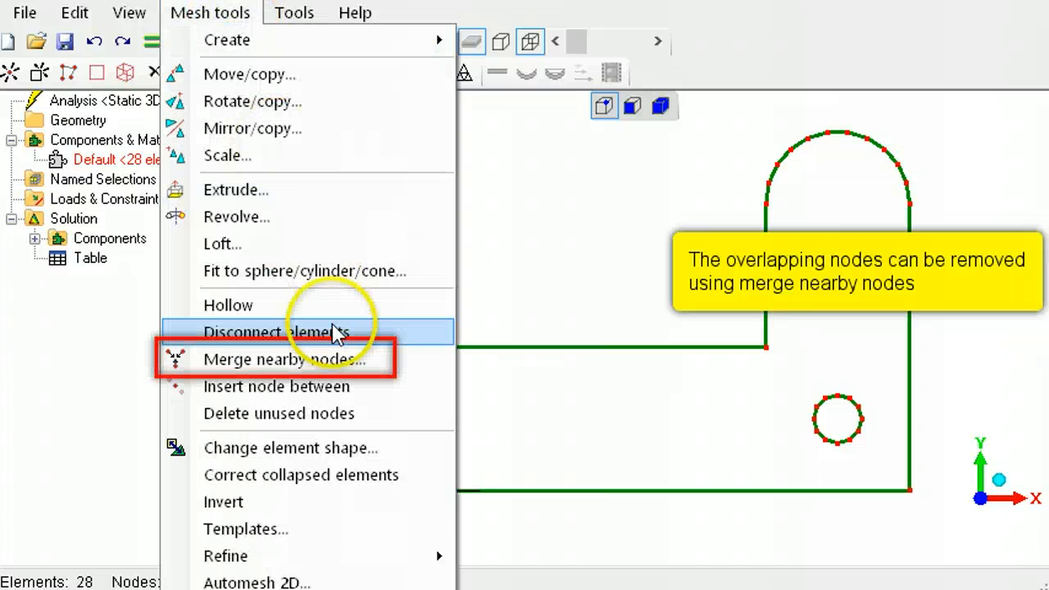
# Merge nodes within a 0.0001 tolerance and recheck for open cracks, leaving 28 nodes
pyautogui.click(283, 358)
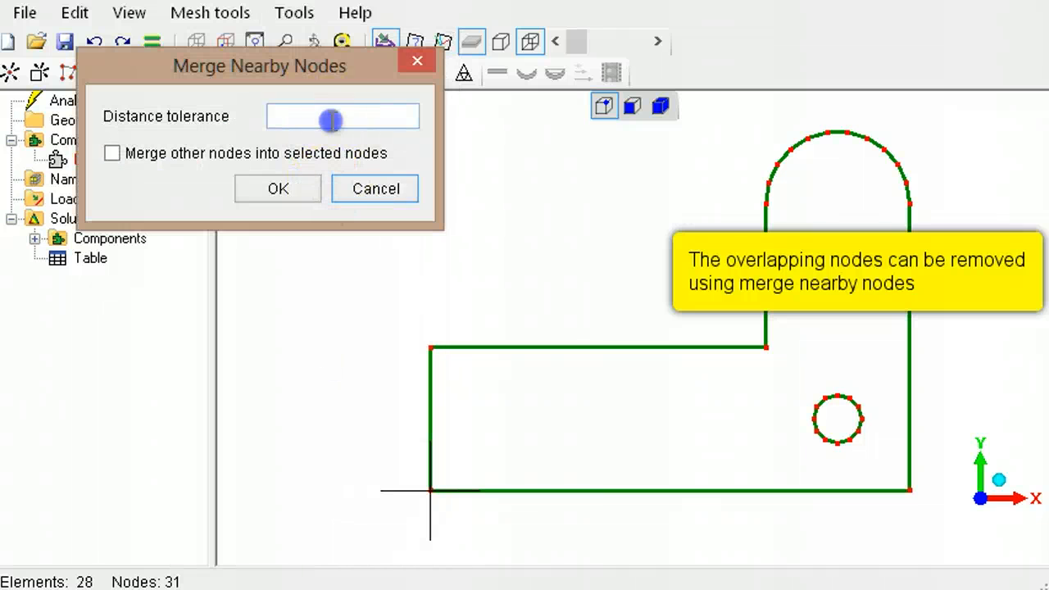
pyautogui.write('0.0001')
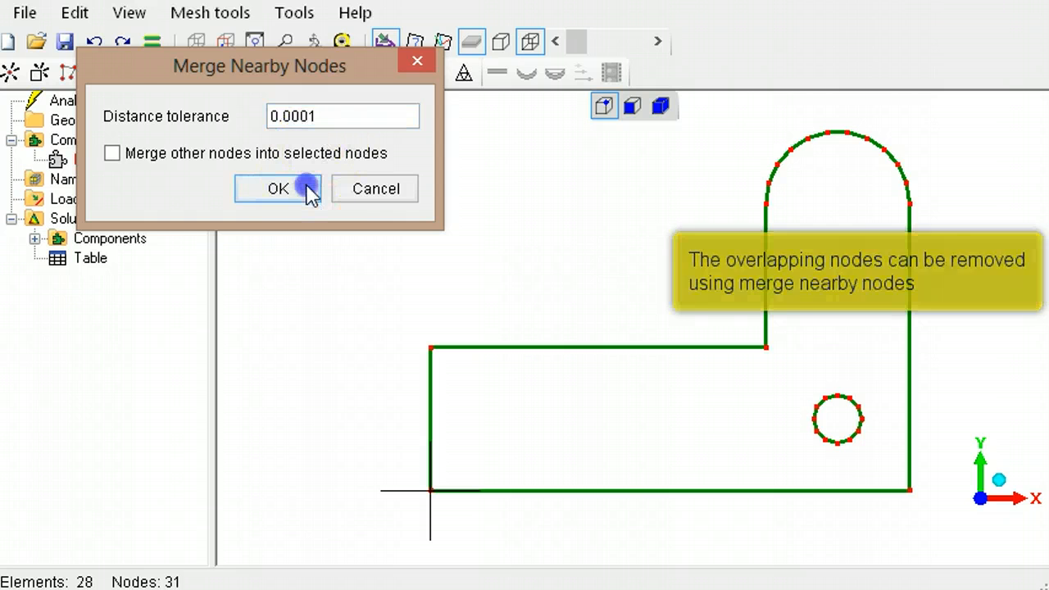
pyautogui.click(278, 188)
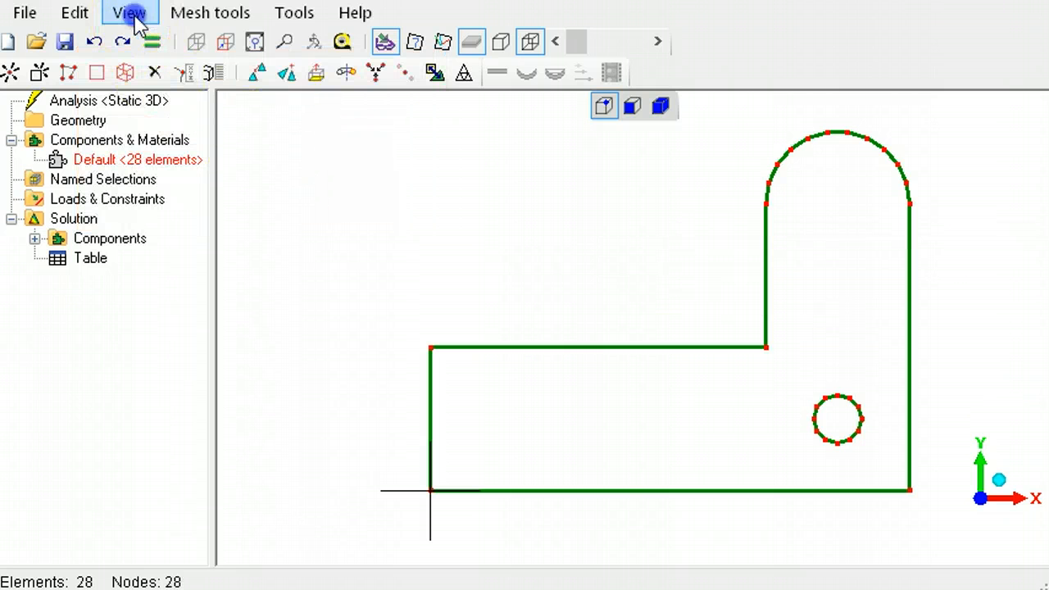
pyautogui.click(129, 12)
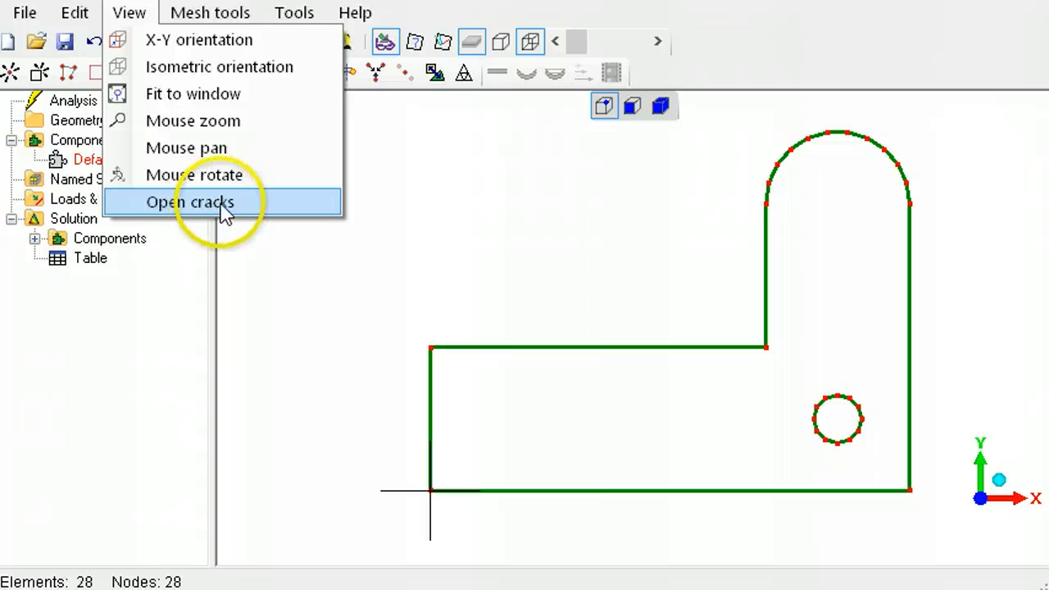
pyautogui.click(190, 203)
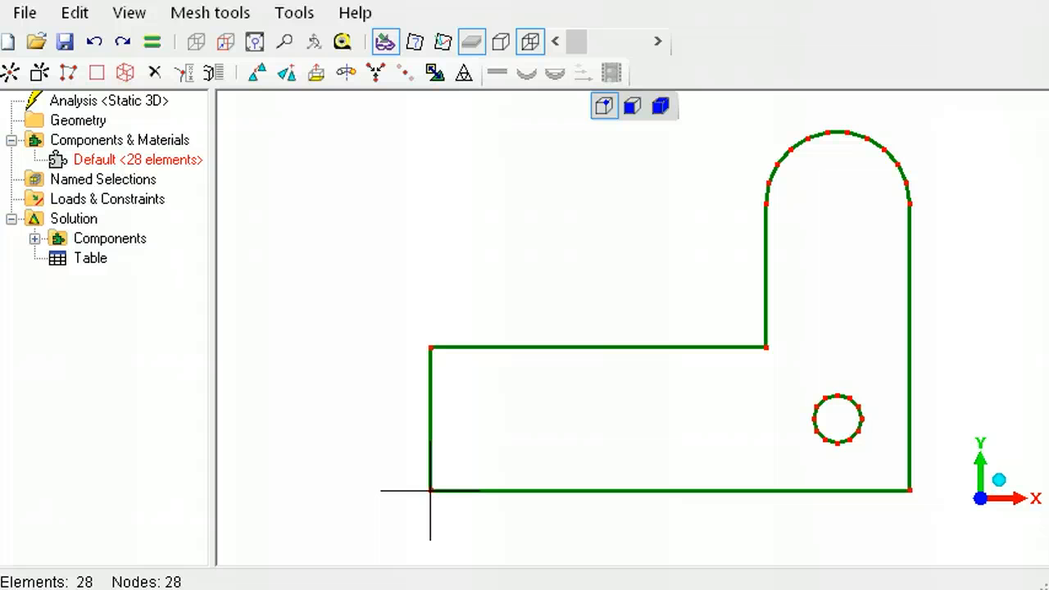
pyautogui.click(210, 13)
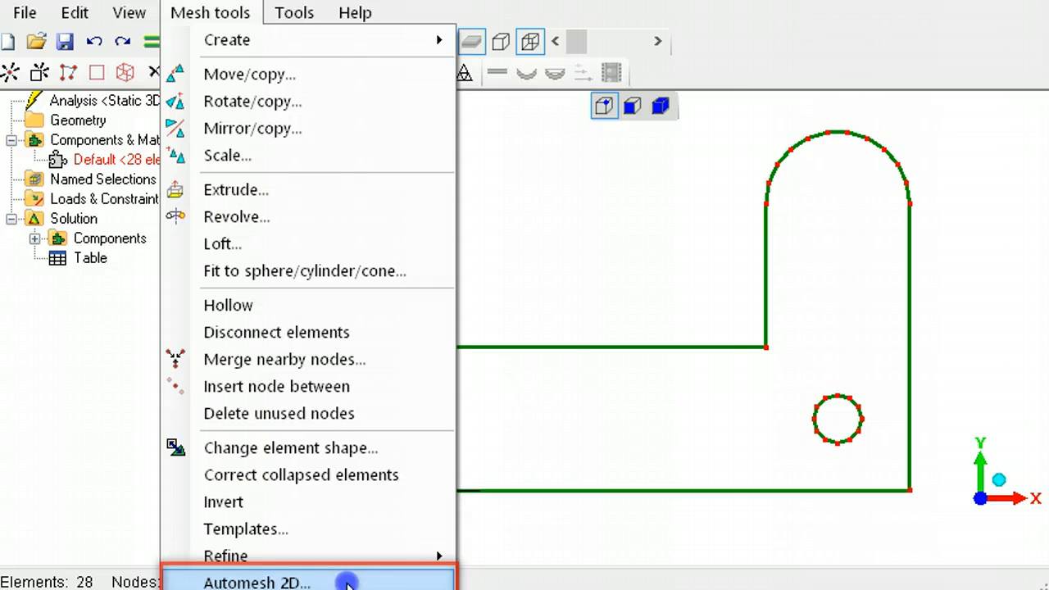
# Automesh with quad-dominant quadratic elements and no size limit, then undo the poor 283-element mesh
pyautogui.click(256, 582)
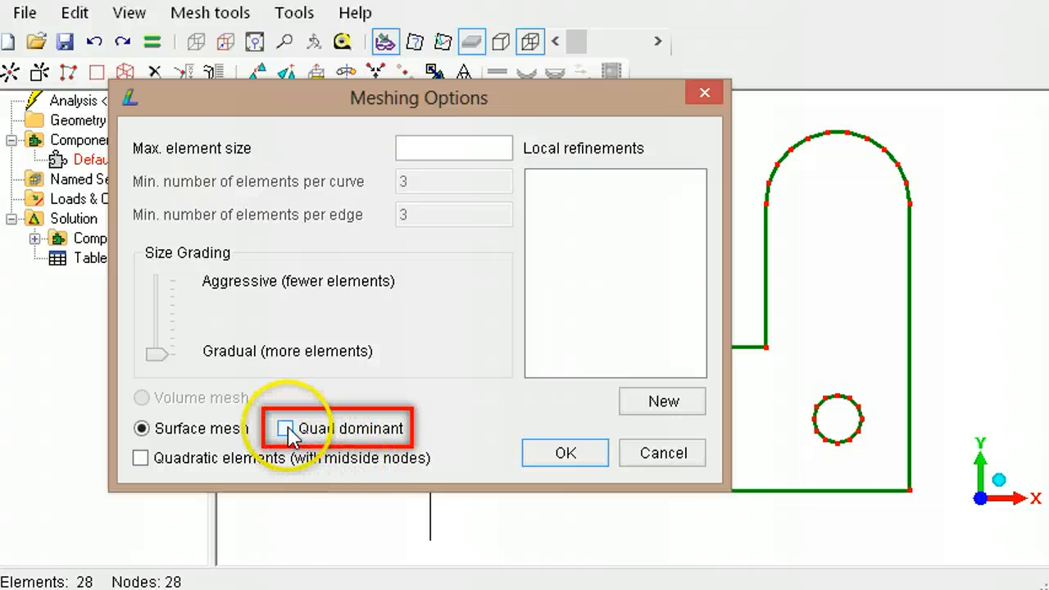
pyautogui.click(285, 428)
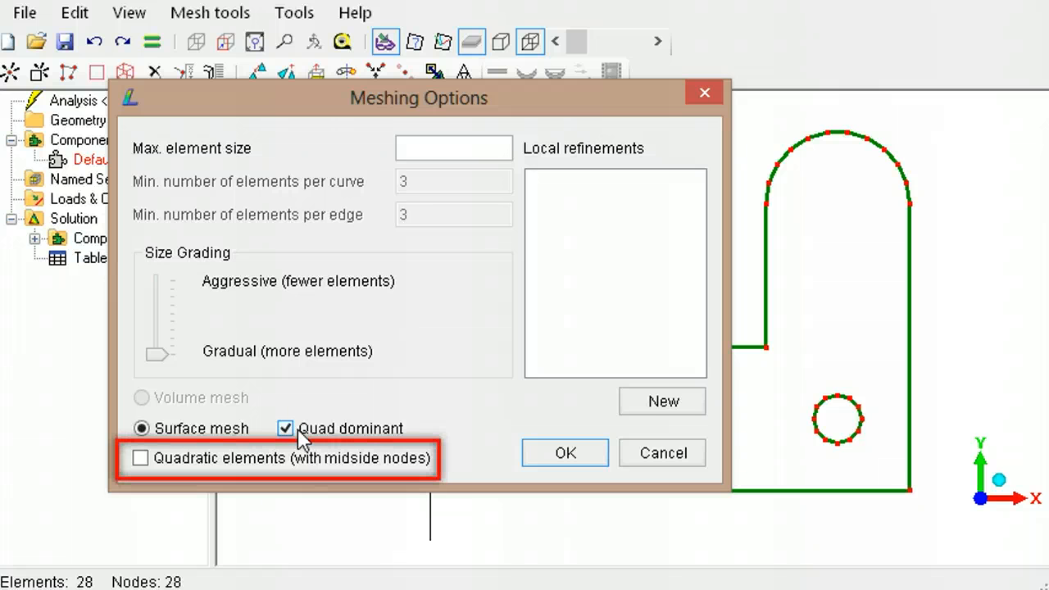
pyautogui.moveTo(237, 451)
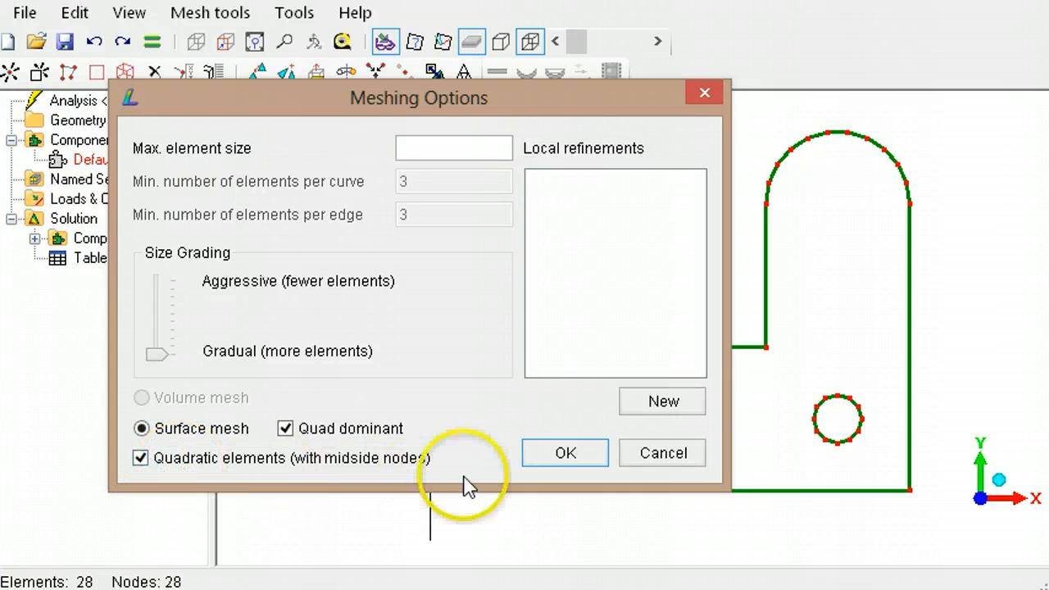
pyautogui.click(564, 452)
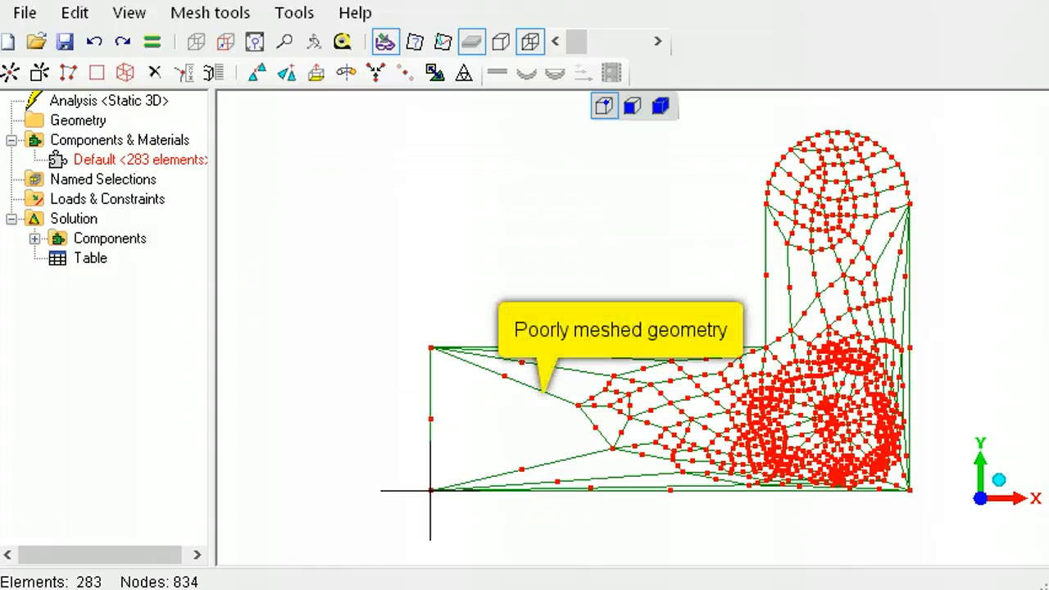
pyautogui.moveTo(154, 73)
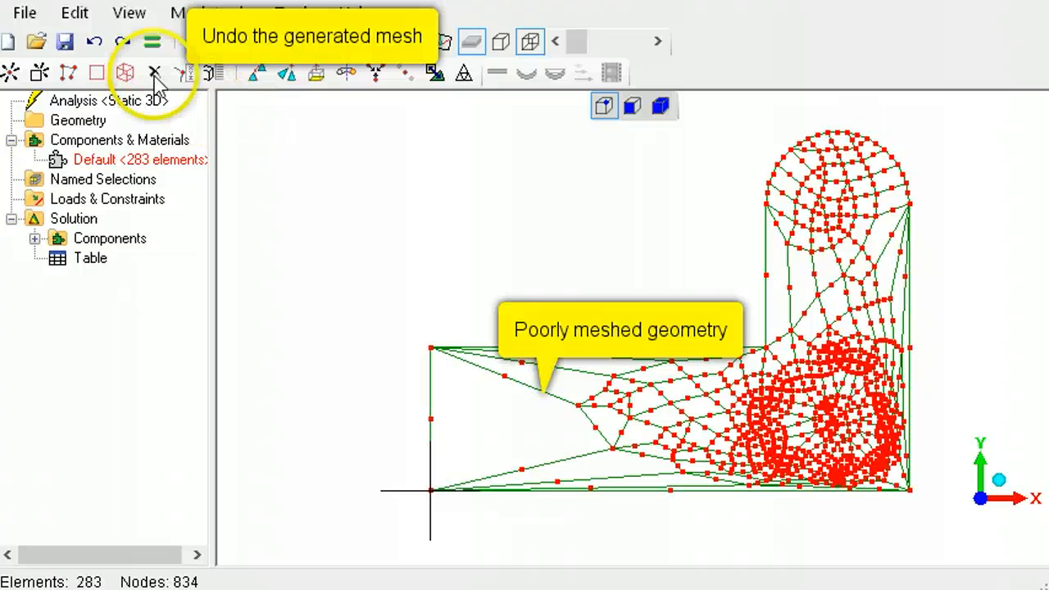
pyautogui.click(154, 73)
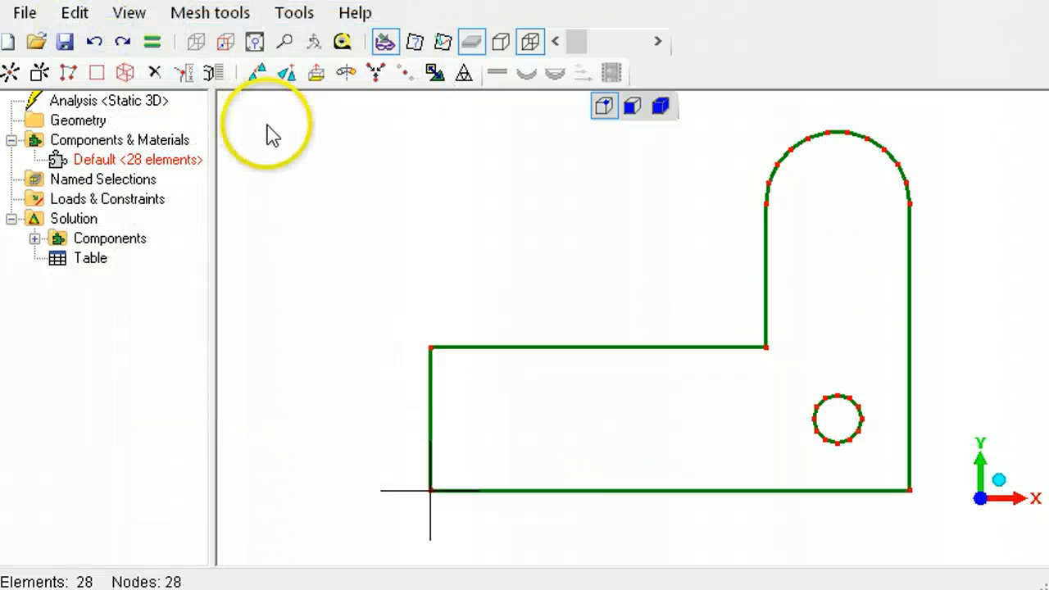
pyautogui.click(210, 12)
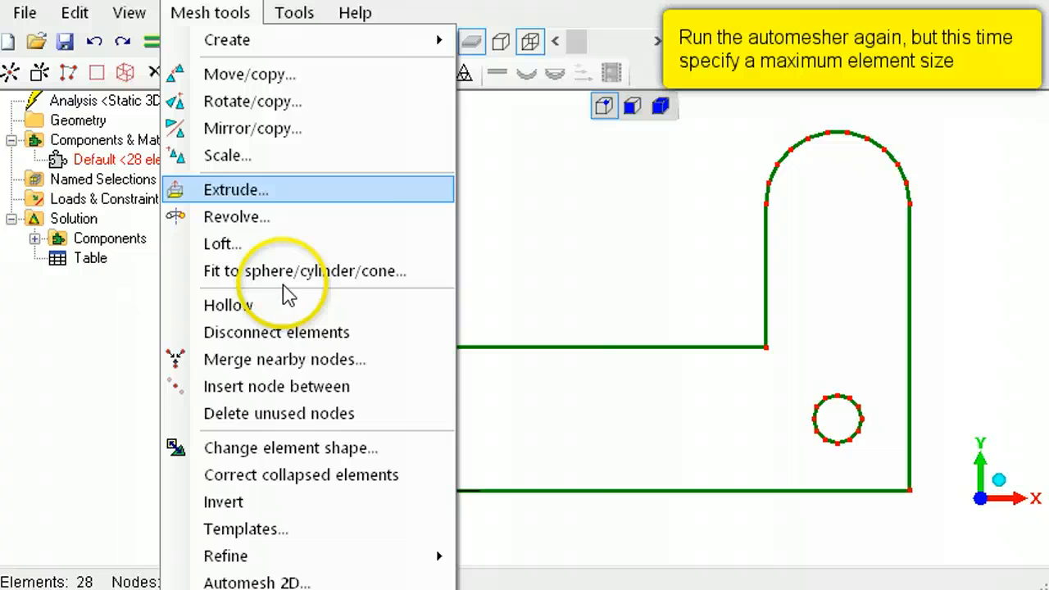
# Automesh the bracket at maximum element size 0.25, producing 942 elements and 2913 nodes
pyautogui.click(256, 582)
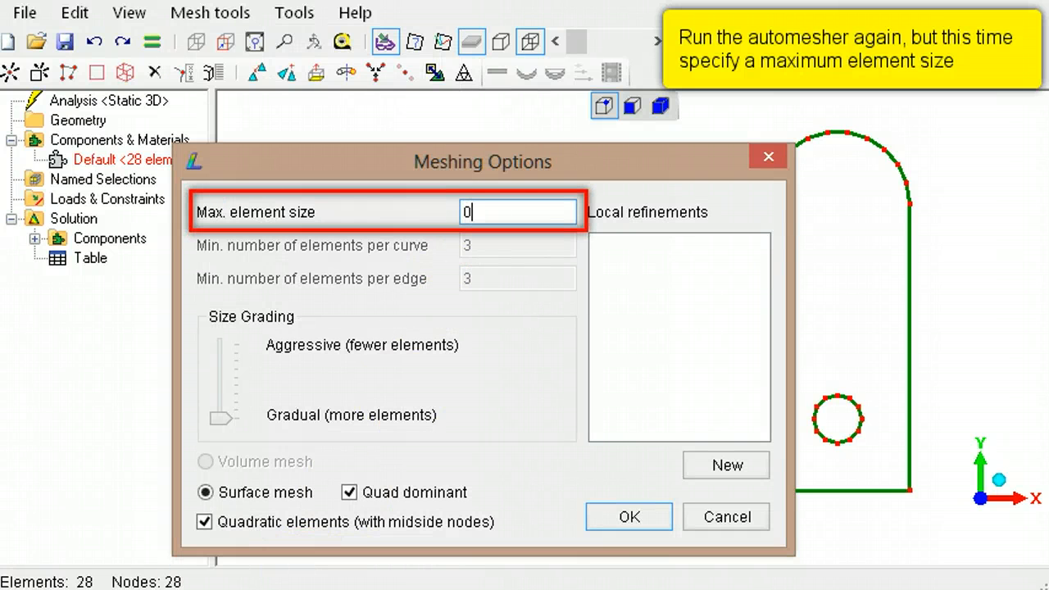
pyautogui.write('0.25')
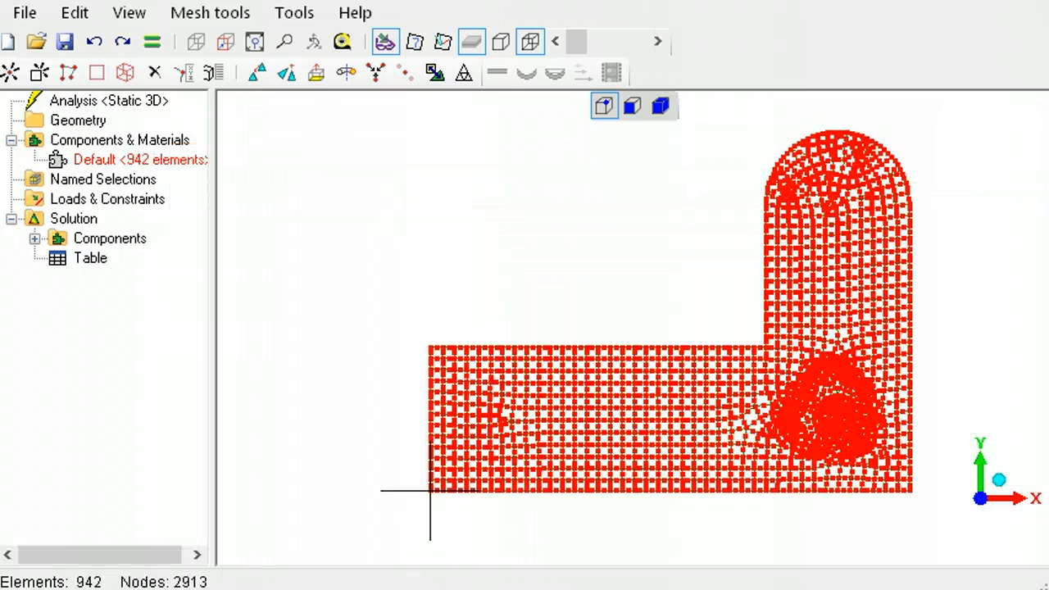
pyautogui.click(632, 106)
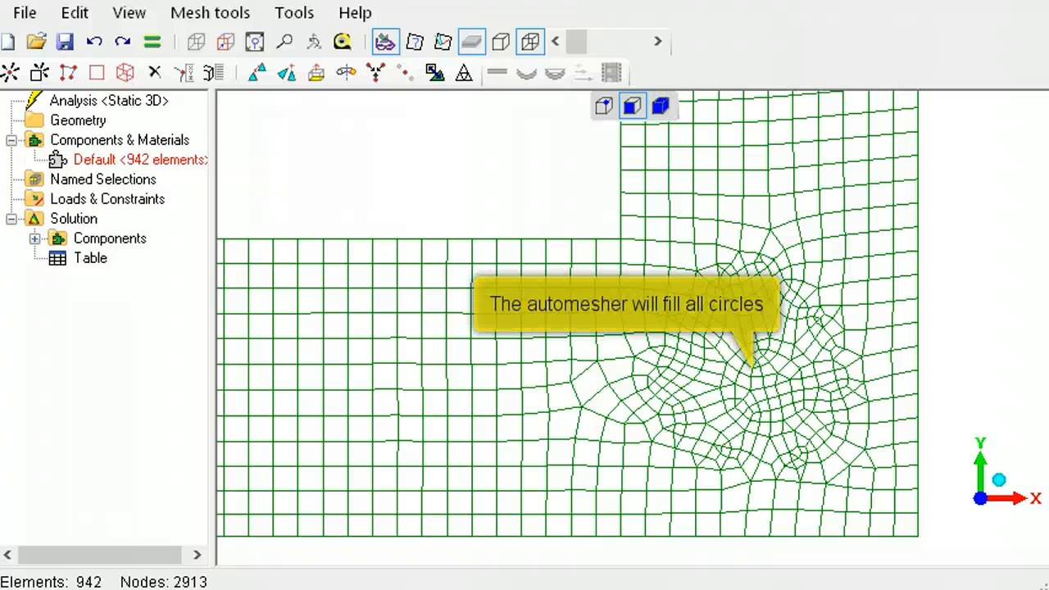
# Circle-select the elements inside the hole and delete them, leaving 883 elements
pyautogui.click(74, 12)
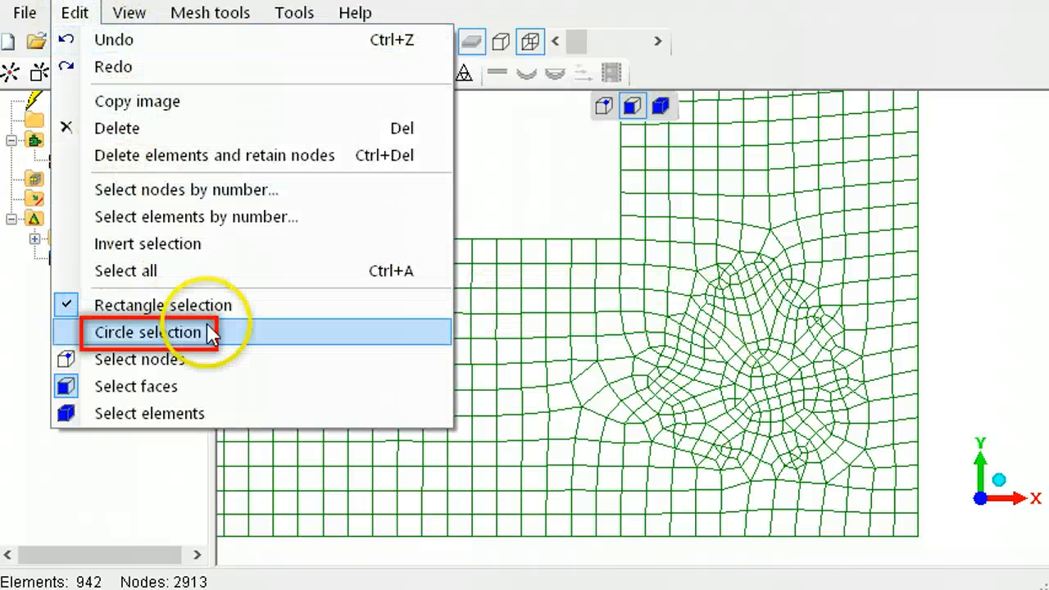
pyautogui.click(148, 332)
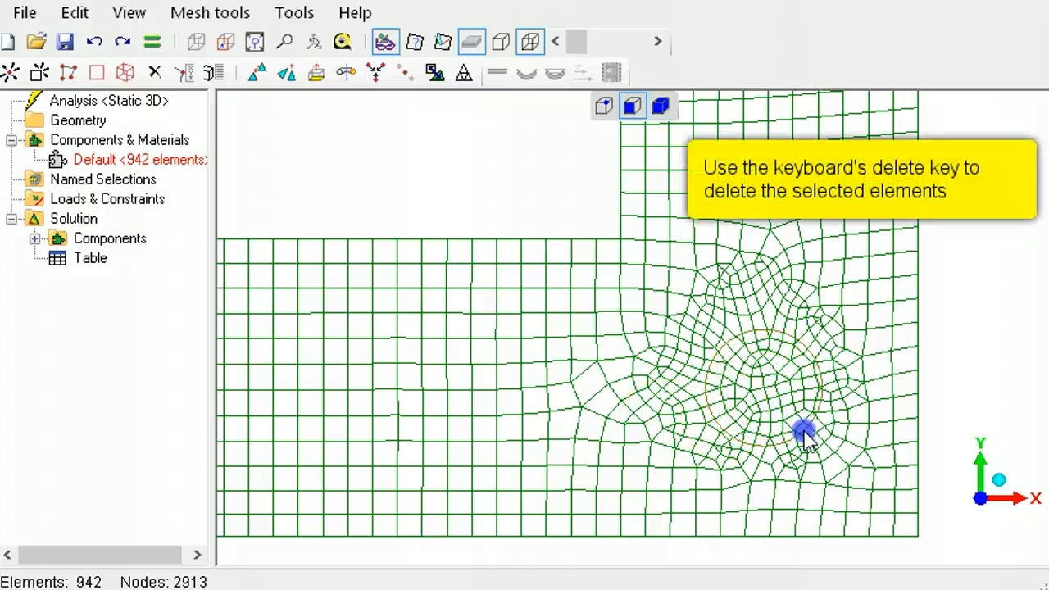
pyautogui.press('Delete')
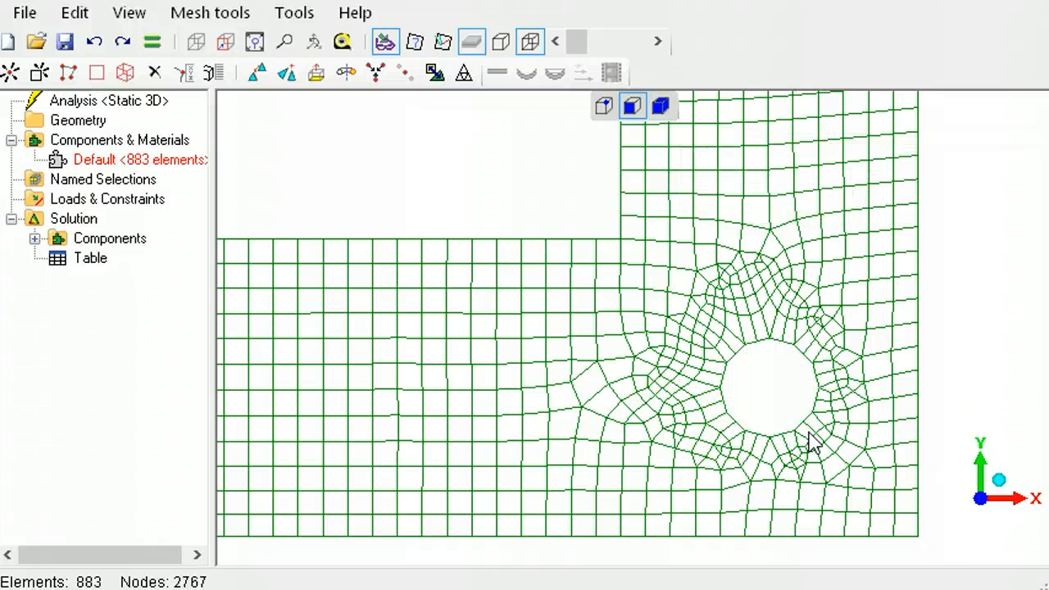